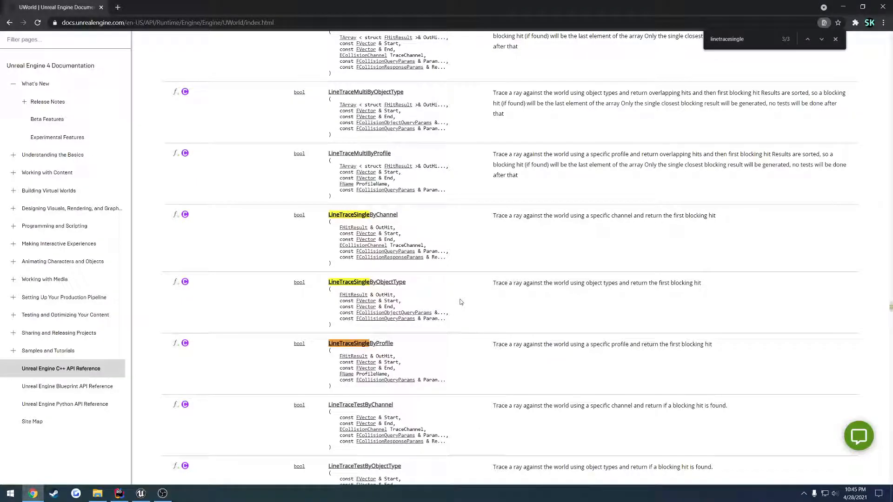
{"action": "mouse_move", "coordinate": [484, 256]}
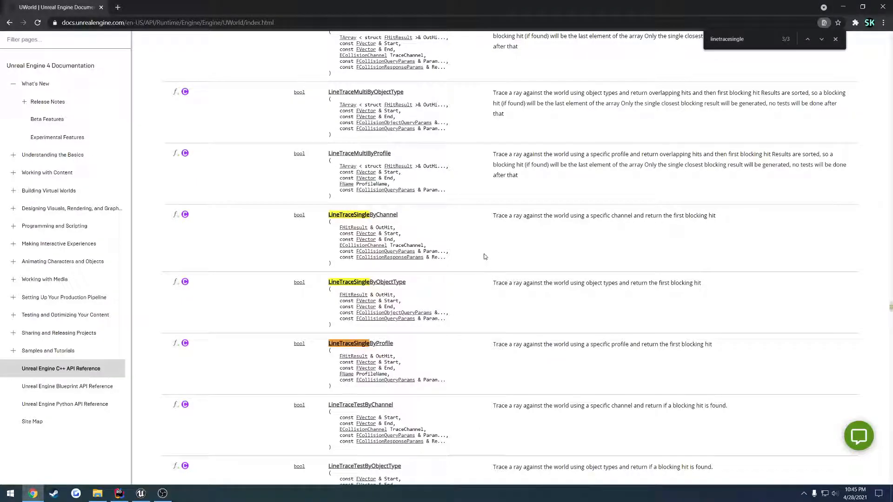
{"action": "mouse_move", "coordinate": [429, 287]}
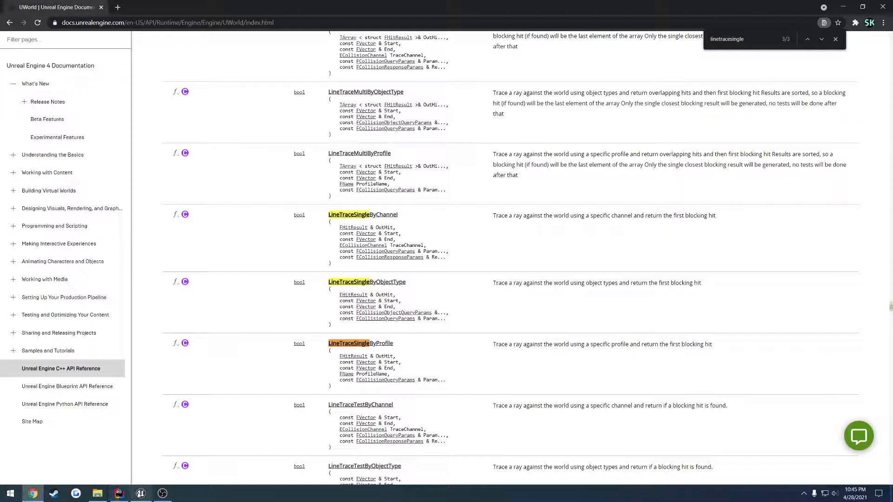
Uncomment Params.AddIgnoredActor(this) on line 74 so the trace skips the character
{"action": "left_click", "coordinate": [140, 493]}
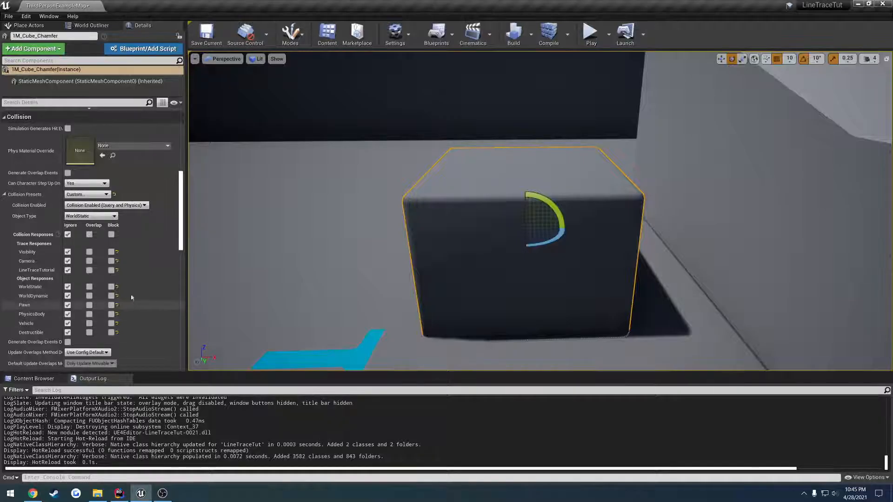
{"action": "mouse_move", "coordinate": [24, 221]}
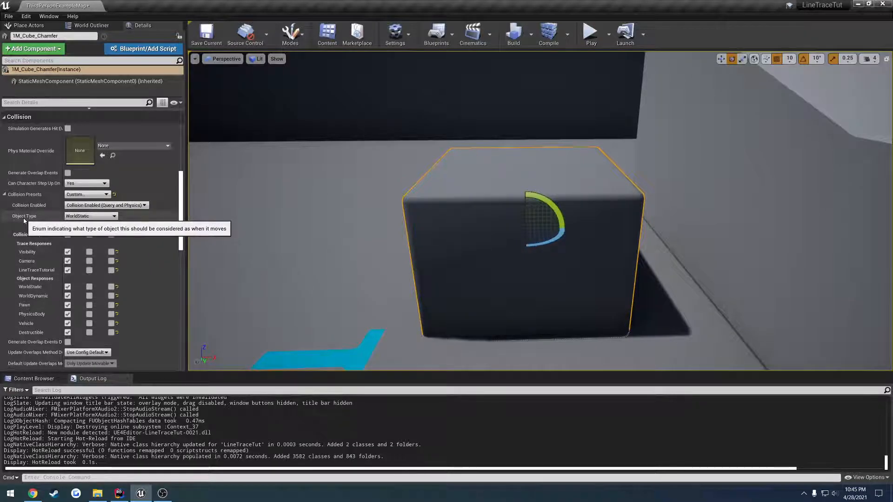
{"action": "left_click", "coordinate": [91, 215]}
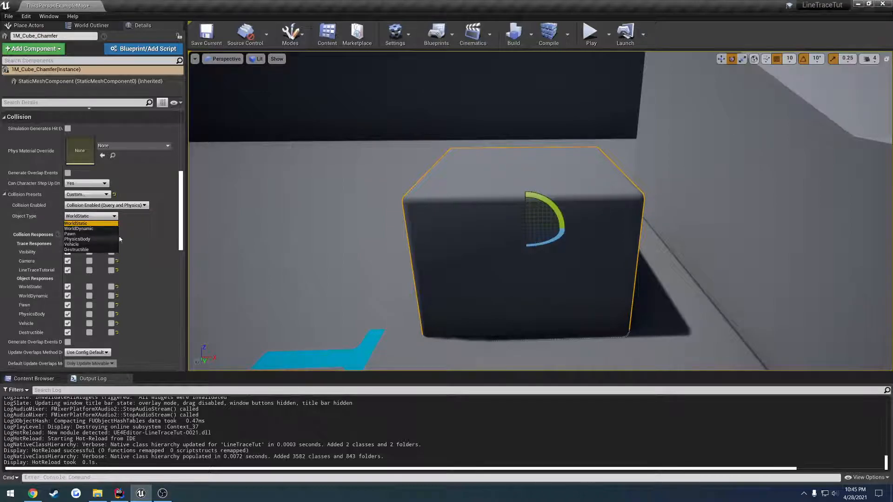
{"action": "left_click", "coordinate": [76, 216]}
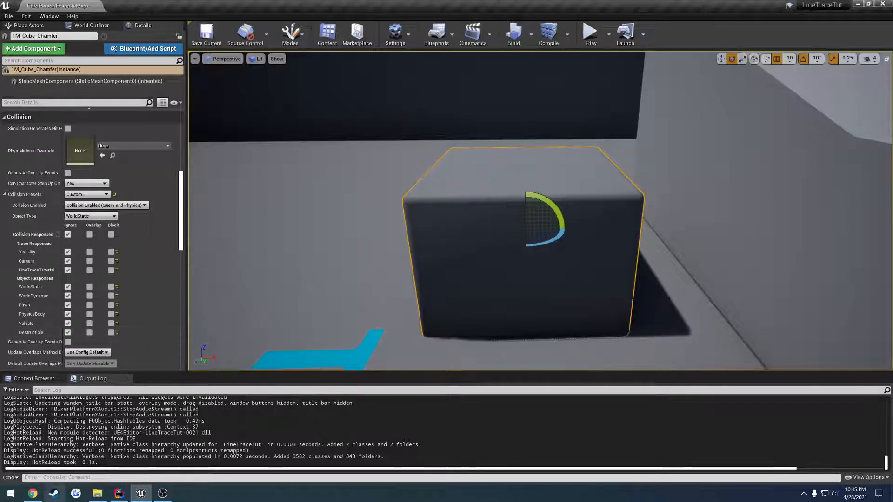
{"action": "left_click", "coordinate": [119, 493]}
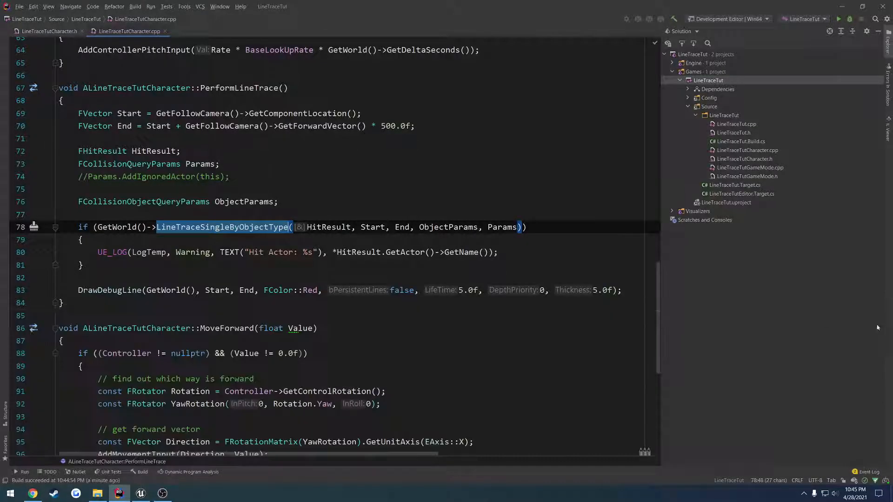
{"action": "mouse_move", "coordinate": [244, 233]}
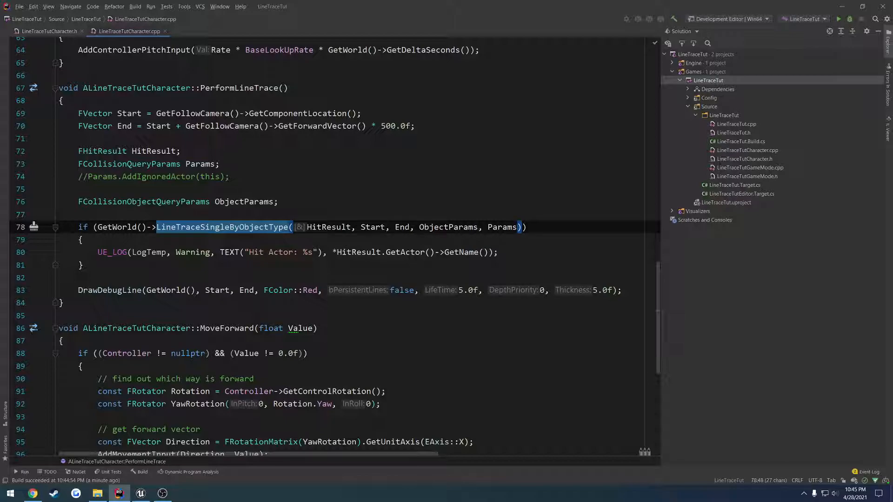
{"action": "double_click", "coordinate": [447, 227]}
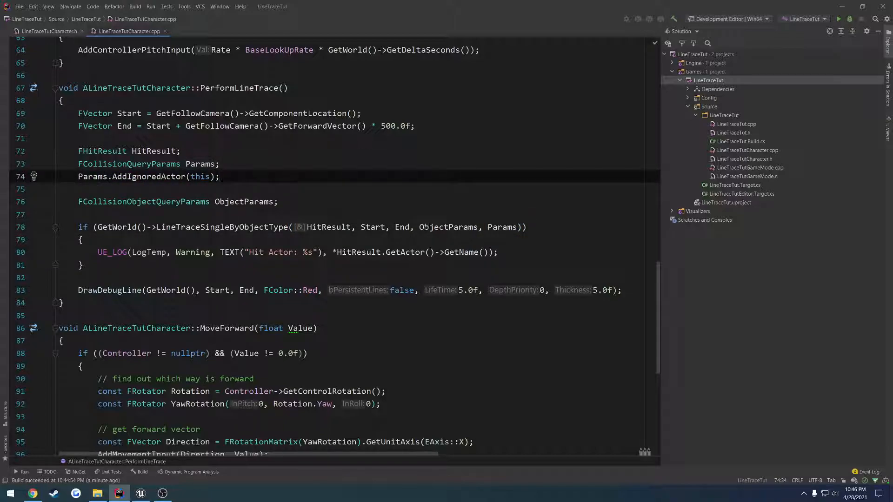
{"action": "double_click", "coordinate": [448, 226]}
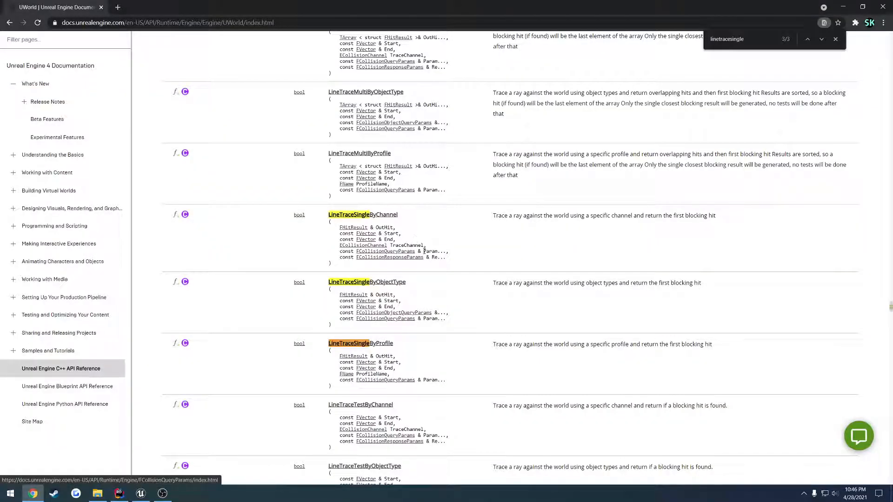
{"action": "mouse_move", "coordinate": [456, 246]}
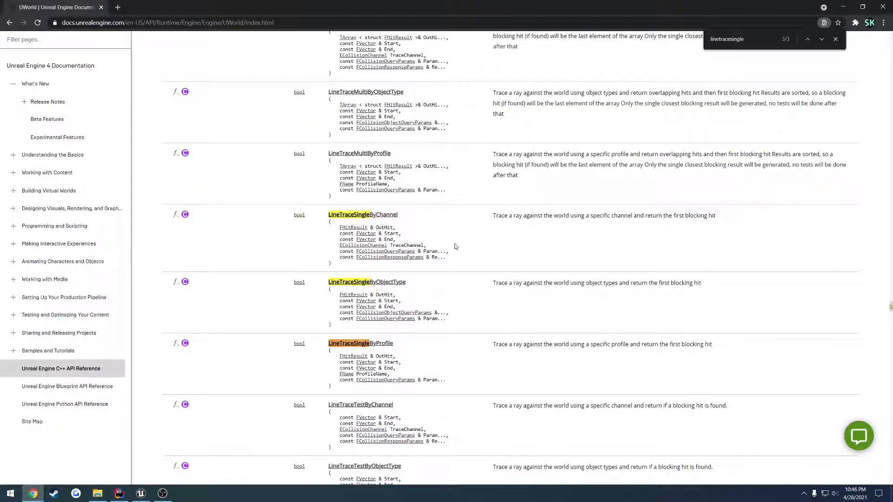
{"action": "mouse_move", "coordinate": [455, 247]}
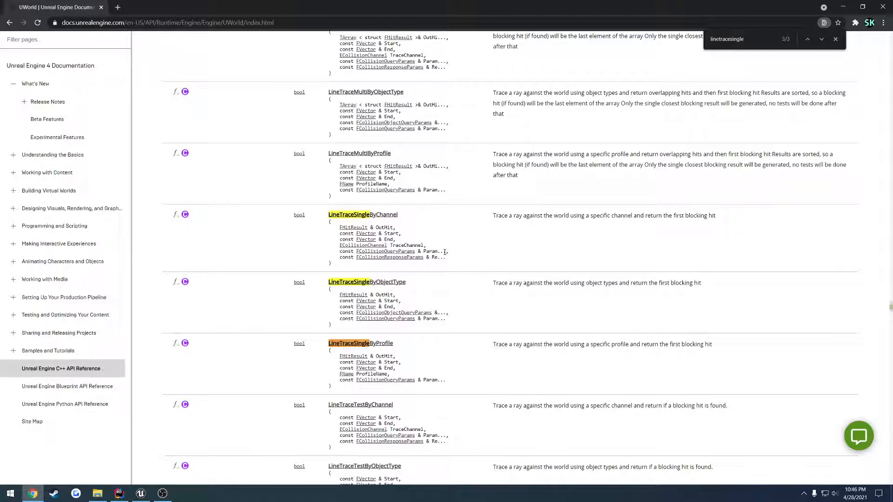
{"action": "mouse_move", "coordinate": [349, 299]}
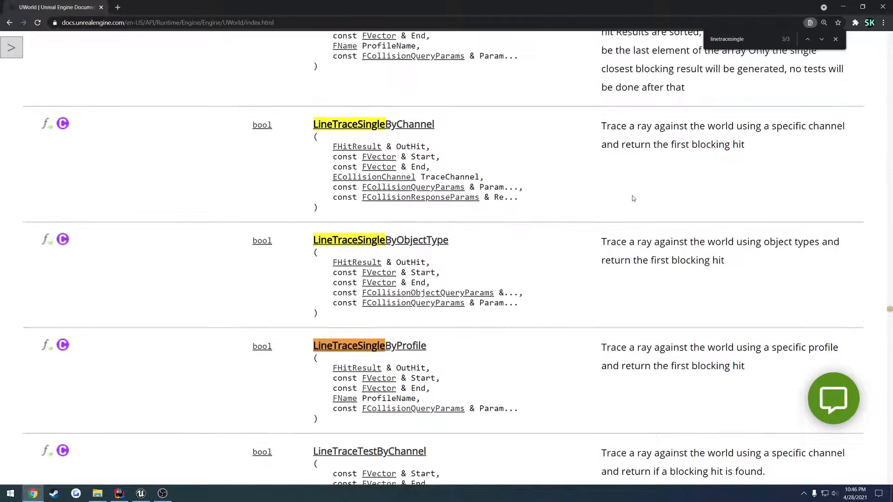
{"action": "mouse_move", "coordinate": [306, 421]}
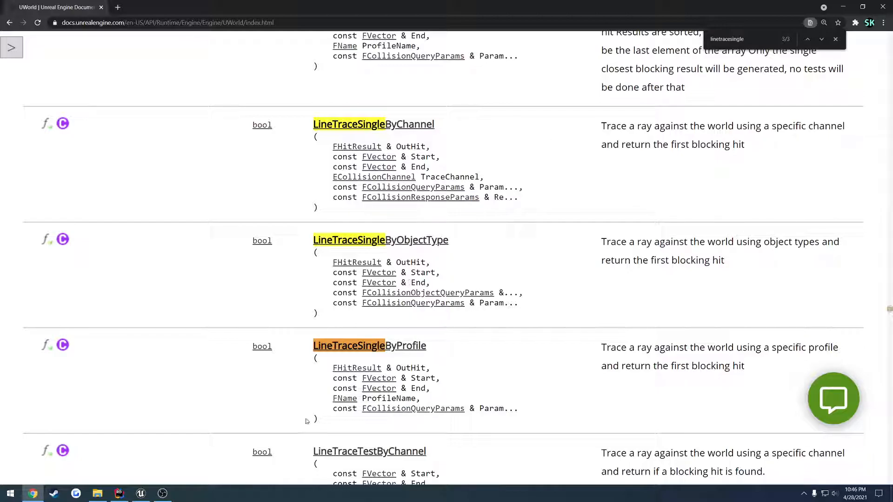
{"action": "mouse_move", "coordinate": [130, 471]}
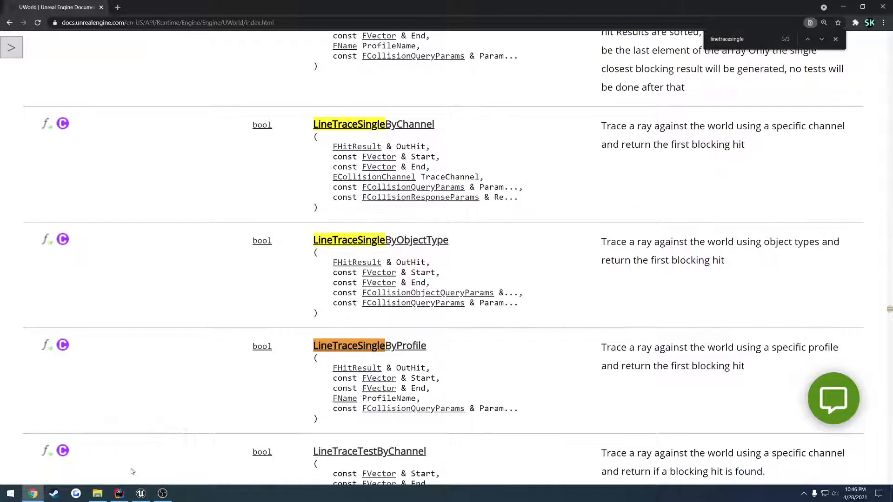
{"action": "left_click", "coordinate": [119, 493]}
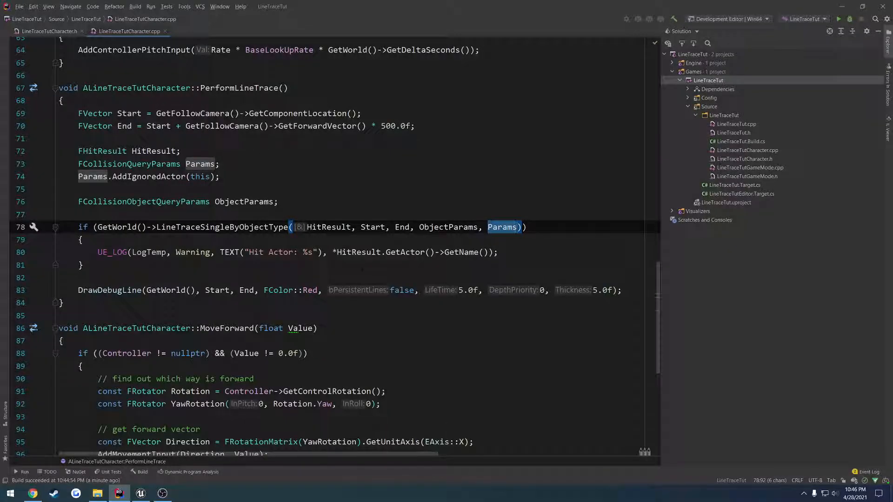
Build the line trace code from Rider so Unreal Editor hot-reloads it
{"action": "left_click", "coordinate": [140, 492]}
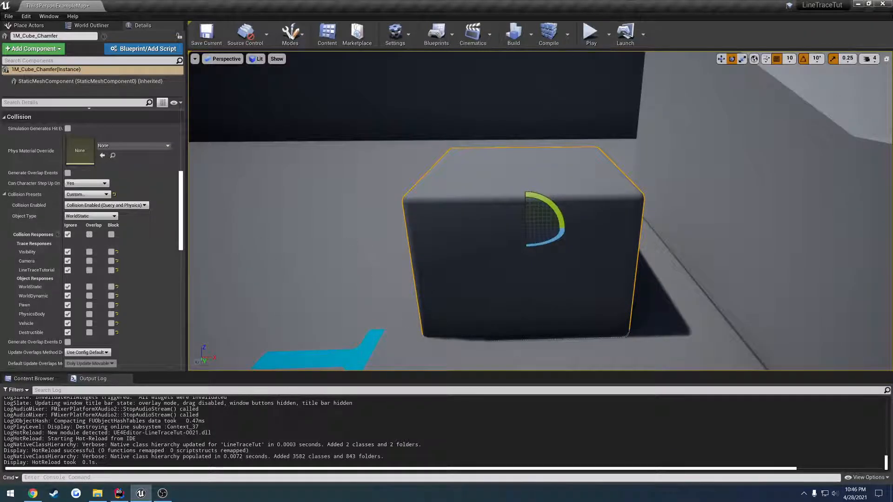
{"action": "left_click", "coordinate": [119, 493]}
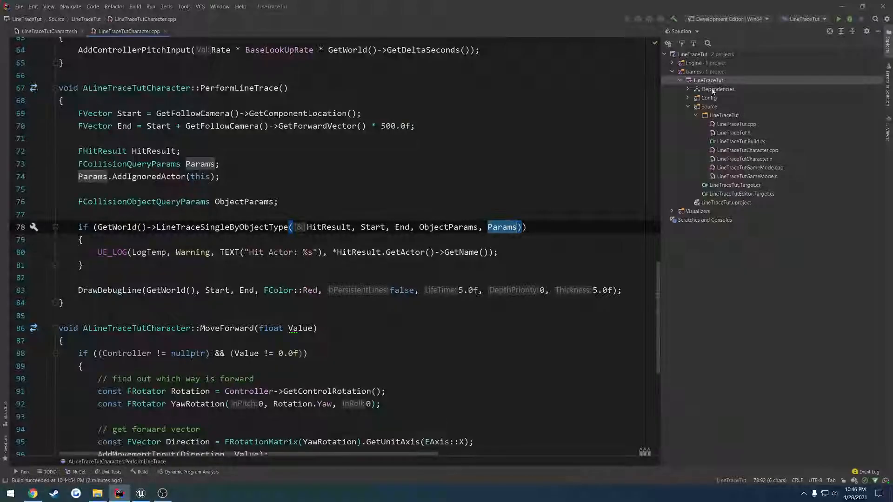
{"action": "left_click", "coordinate": [140, 493]}
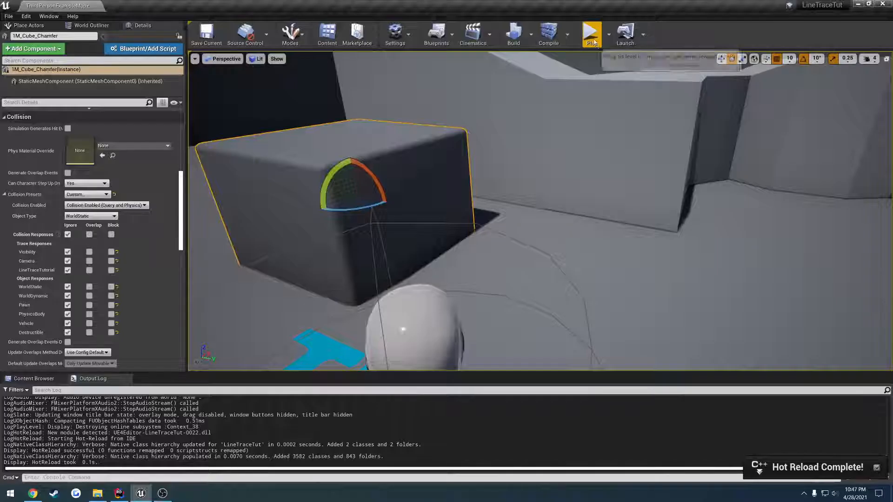
Run three Play/Stop tests of the line trace against the cube
{"action": "left_click", "coordinate": [591, 34]}
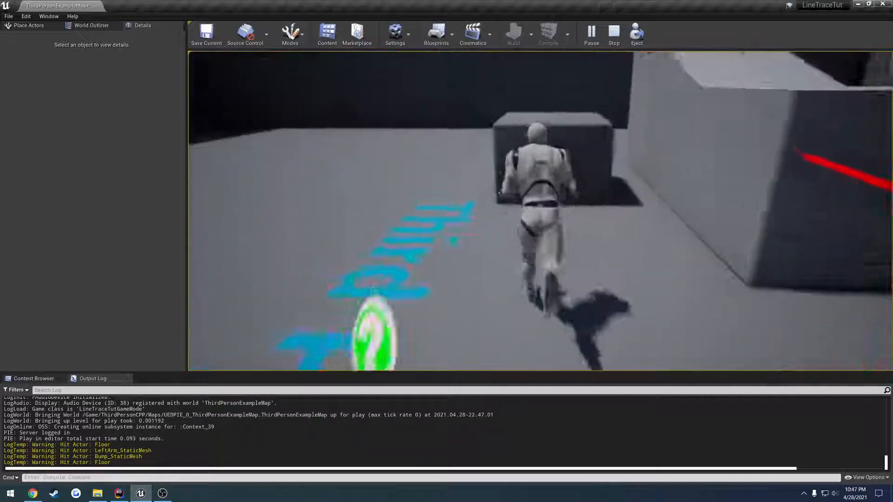
{"action": "left_click", "coordinate": [613, 33]}
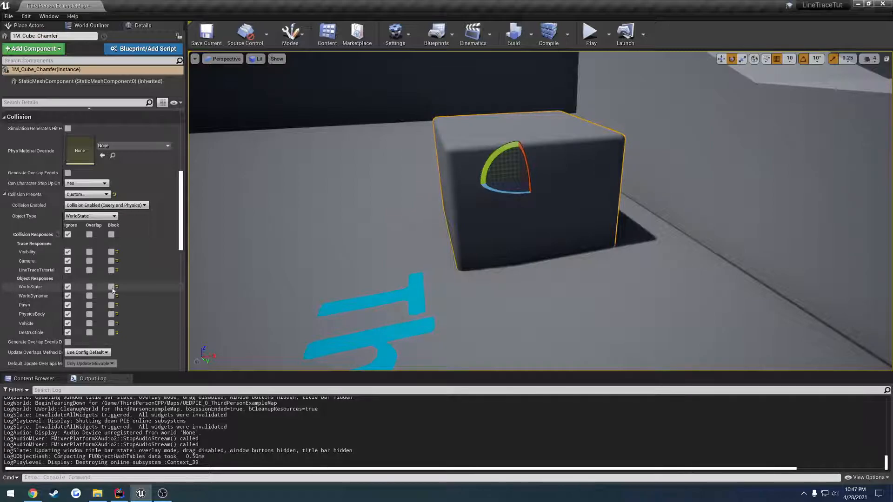
{"action": "left_click", "coordinate": [591, 33]}
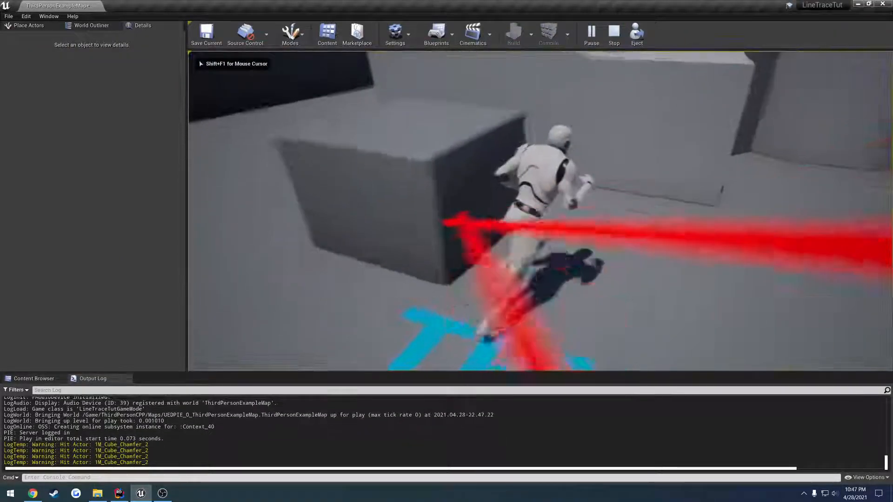
{"action": "left_click", "coordinate": [613, 31]}
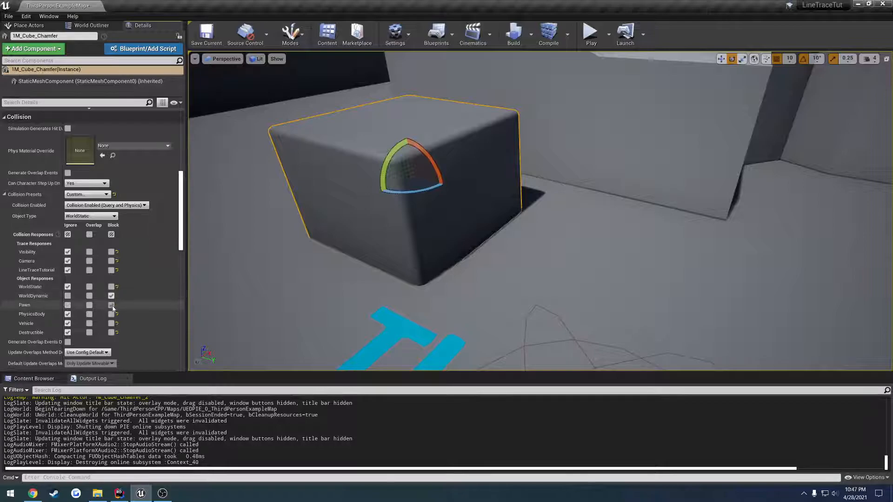
{"action": "left_click", "coordinate": [591, 33]}
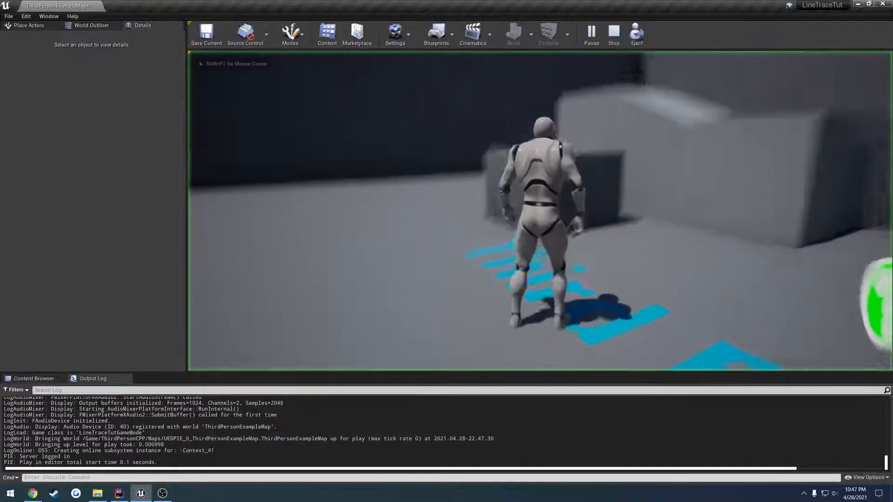
{"action": "left_click", "coordinate": [612, 33]}
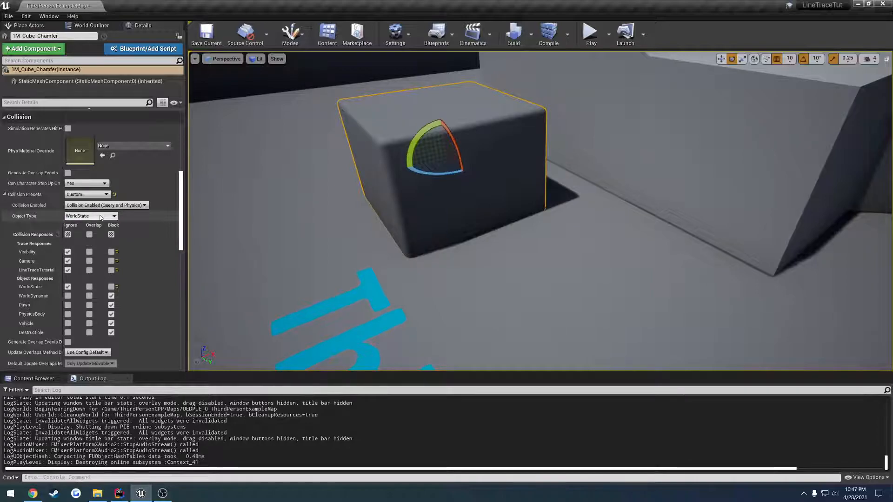
Add ECollisionChannel::ECC_WorldDynamic to ObjectParams and build the LineTraceTut project
{"action": "left_click", "coordinate": [119, 493]}
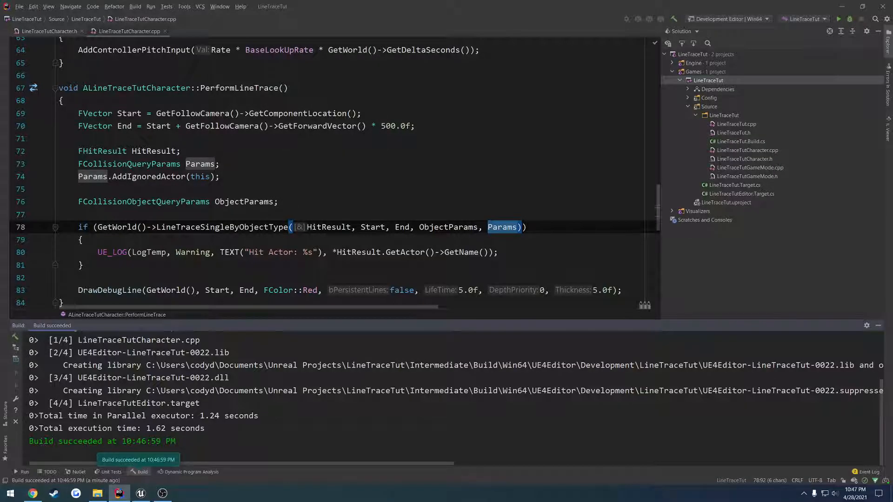
{"action": "type", "text": "Ob"}
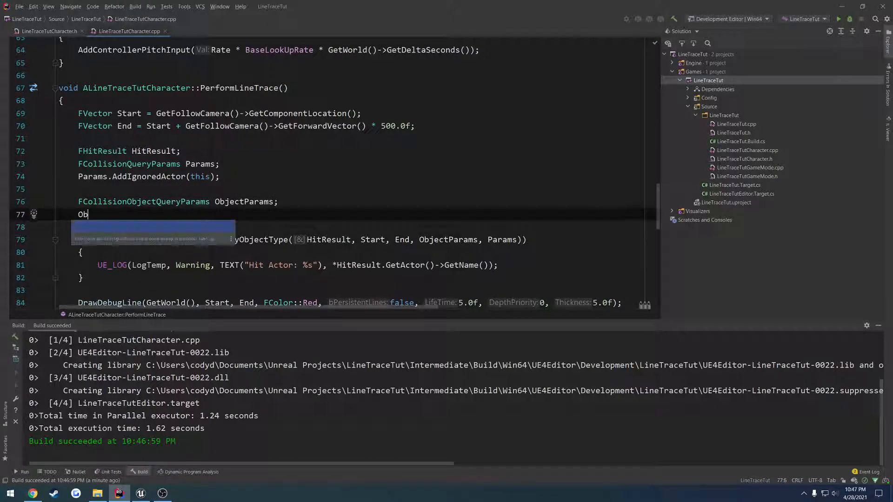
{"action": "type", "text": "jectParams."}
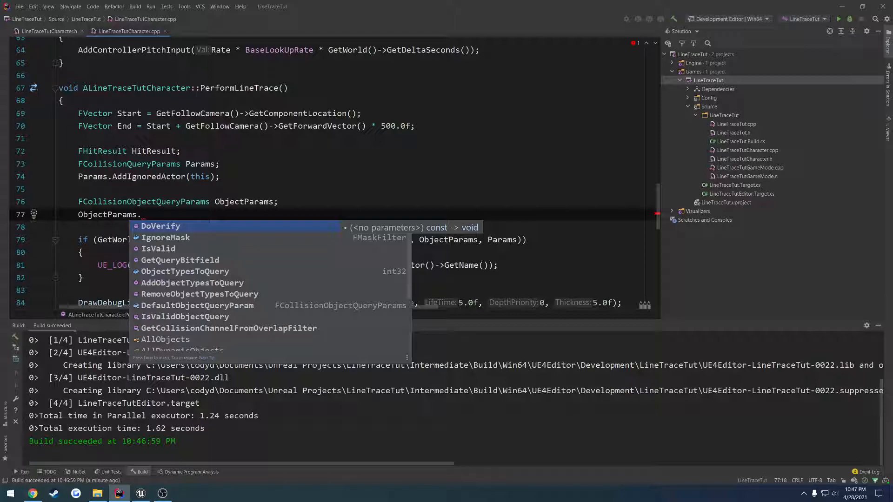
{"action": "left_click", "coordinate": [192, 283]}
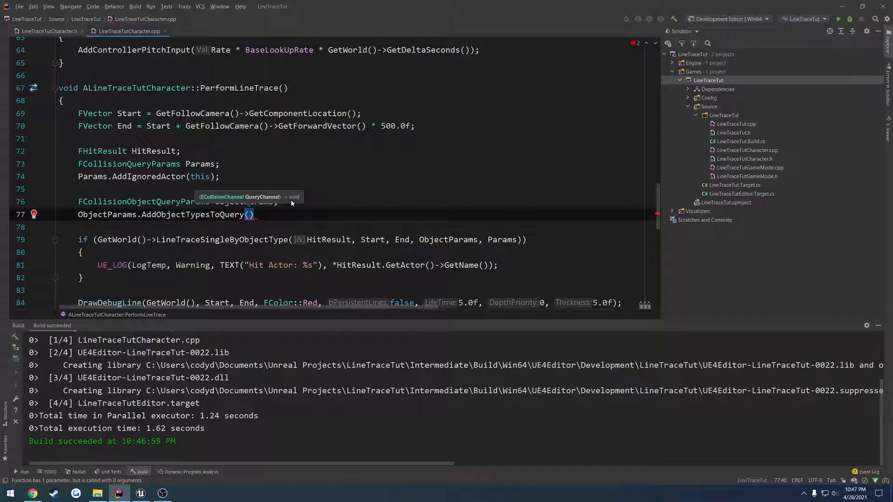
{"action": "type", "text": "ECollisionChannel"}
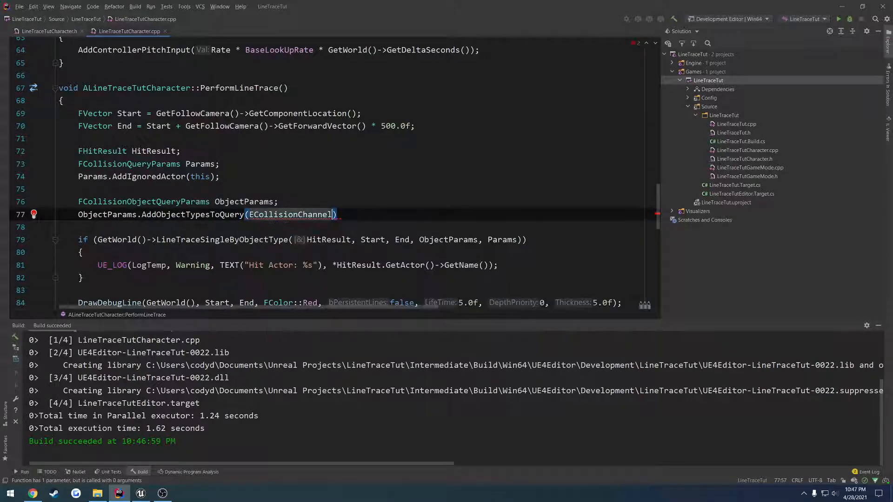
{"action": "type", "text": "::ECC_WorldDynamic"}
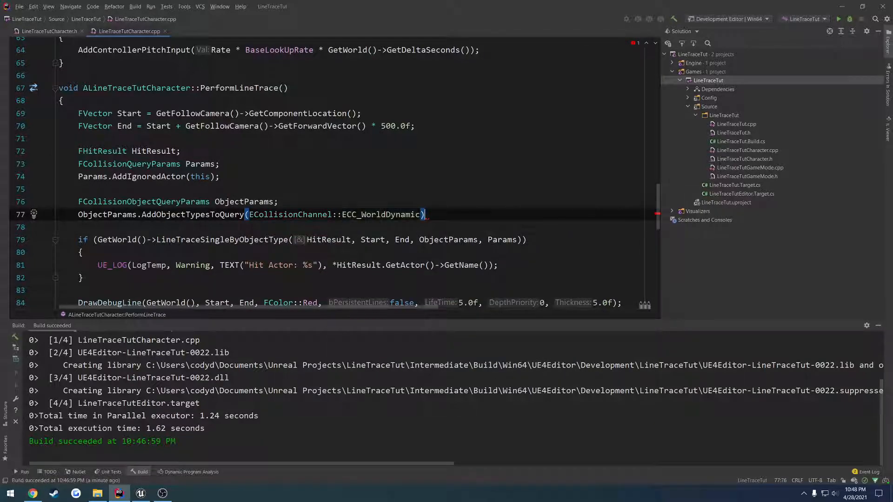
{"action": "right_click", "coordinate": [708, 80]}
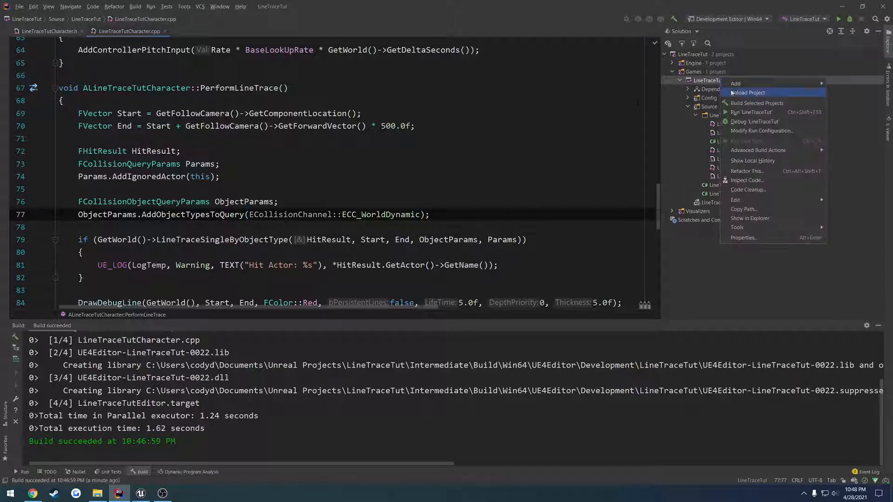
{"action": "left_click", "coordinate": [757, 103]}
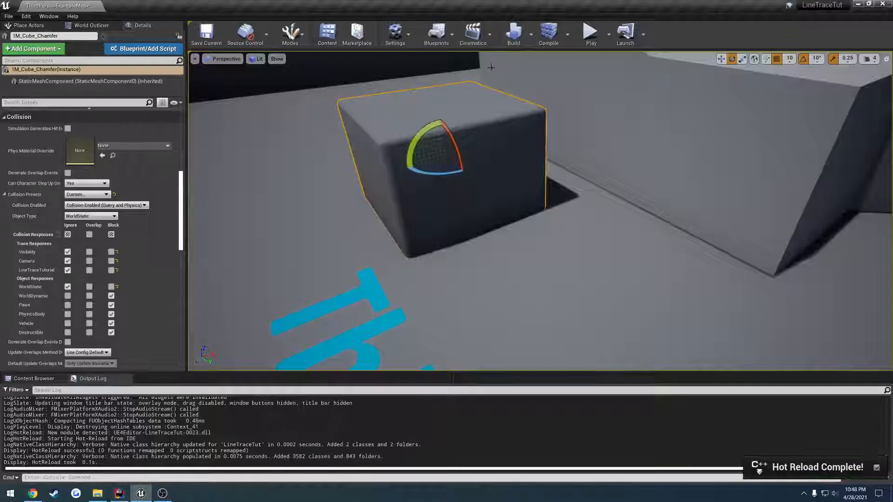
Play-test the trace, set the cube's Object Type to WorldDynamic, and test again
{"action": "left_click", "coordinate": [590, 33]}
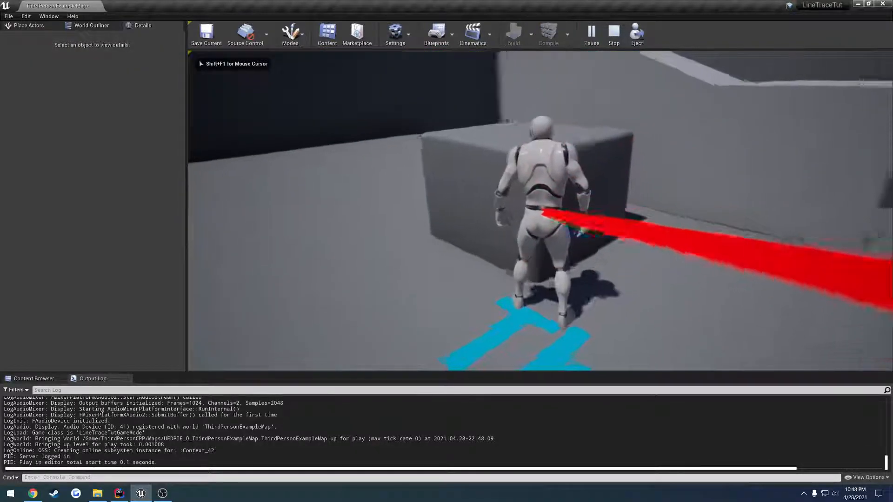
{"action": "left_click", "coordinate": [613, 33]}
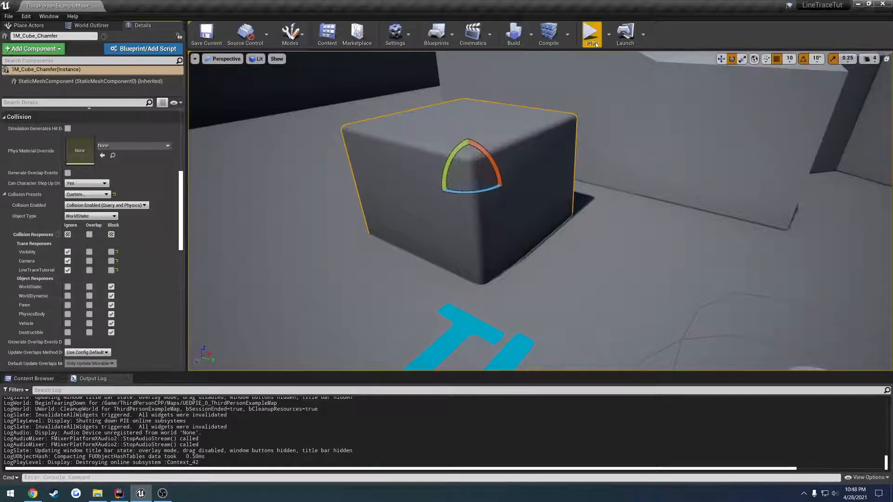
{"action": "left_click", "coordinate": [591, 33]}
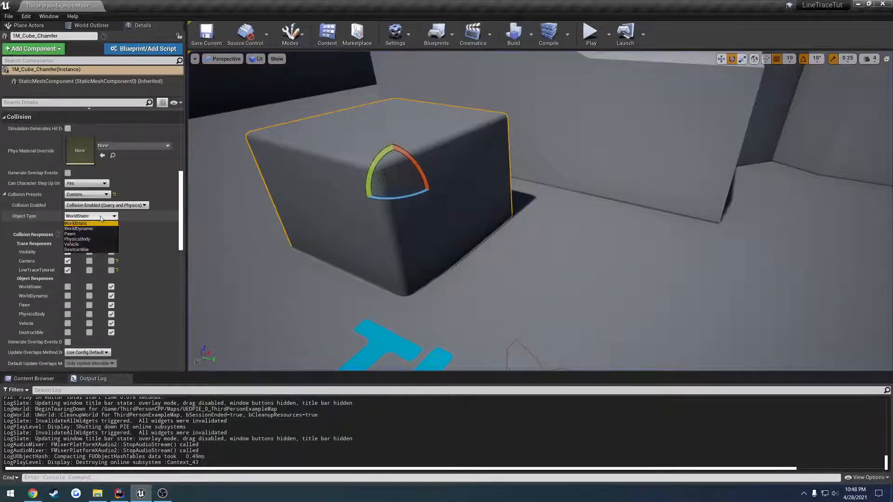
{"action": "left_click", "coordinate": [78, 228]}
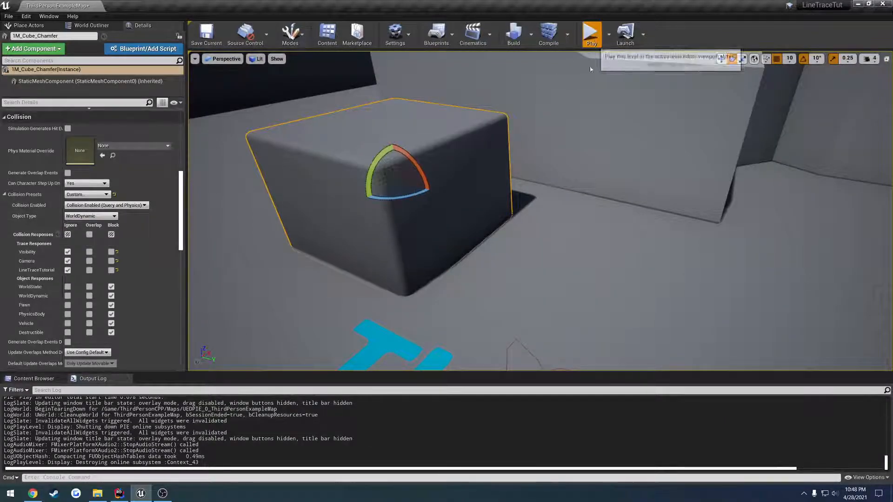
{"action": "left_click", "coordinate": [590, 33]}
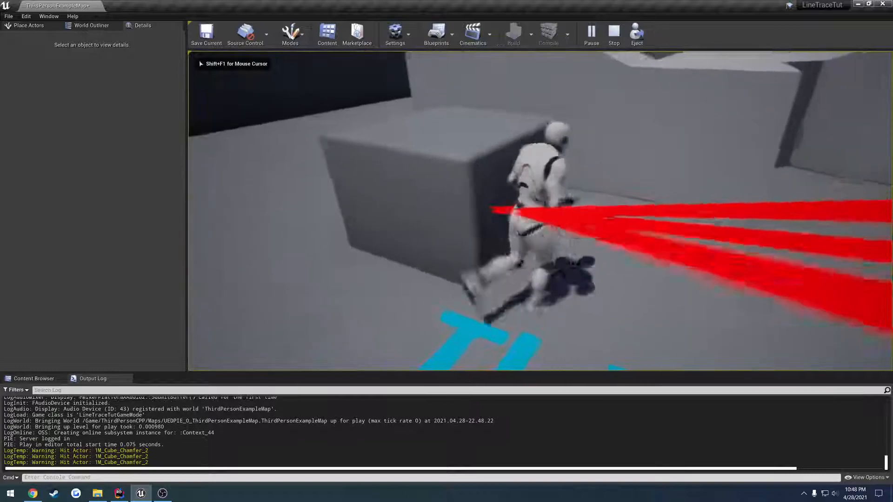
{"action": "left_click", "coordinate": [613, 33]}
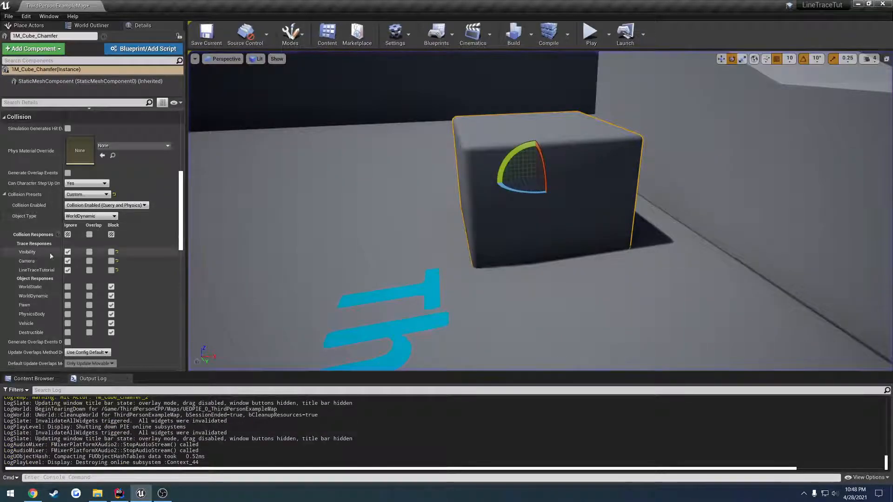
Tick Ignore on the cube's object responses and repeat play tests checking the hit log
{"action": "left_click", "coordinate": [67, 234]}
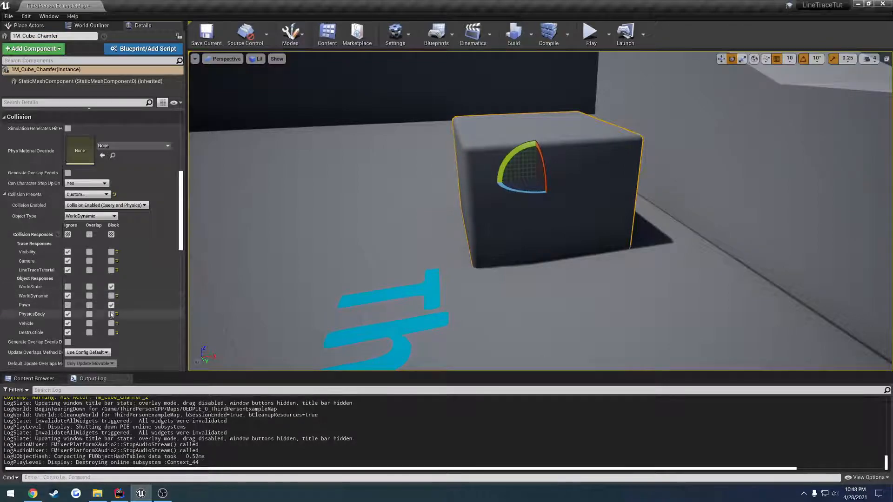
{"action": "left_click", "coordinate": [590, 33]}
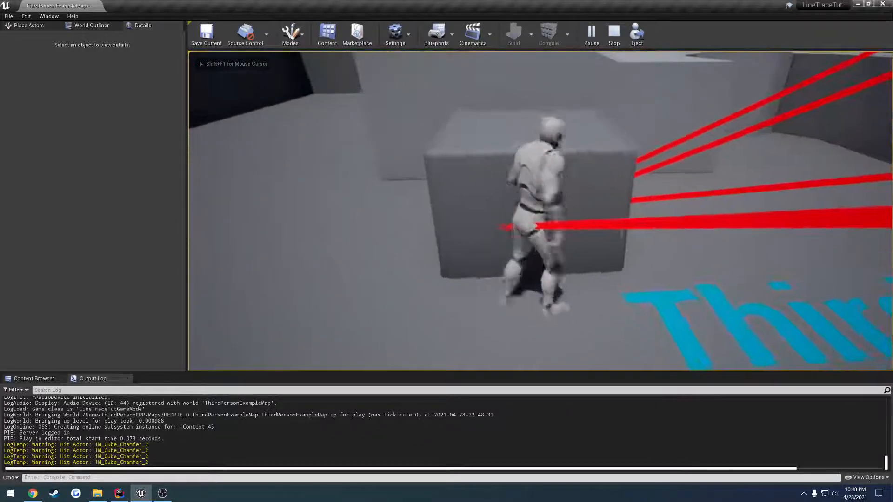
{"action": "left_click", "coordinate": [613, 33]}
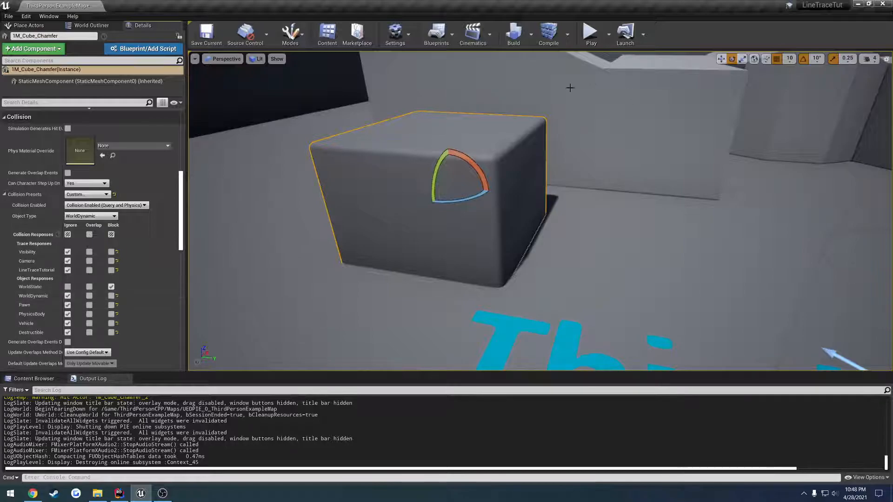
{"action": "left_click", "coordinate": [591, 33]}
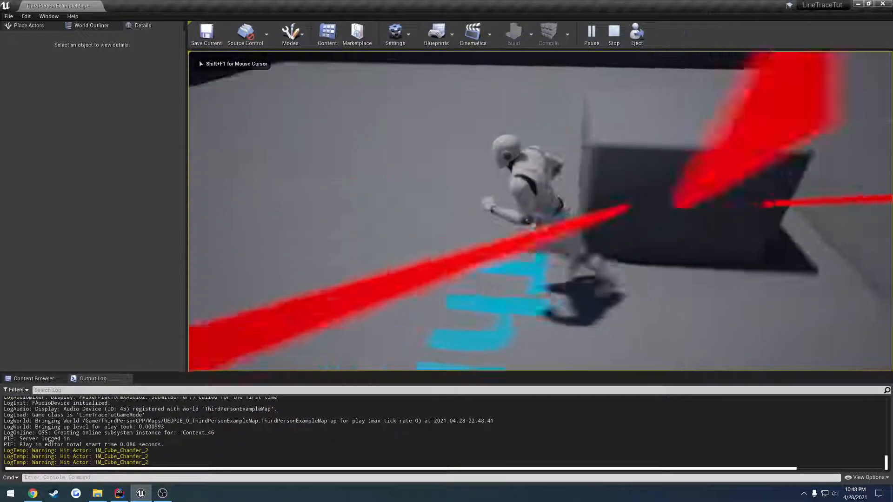
{"action": "left_click", "coordinate": [613, 33]}
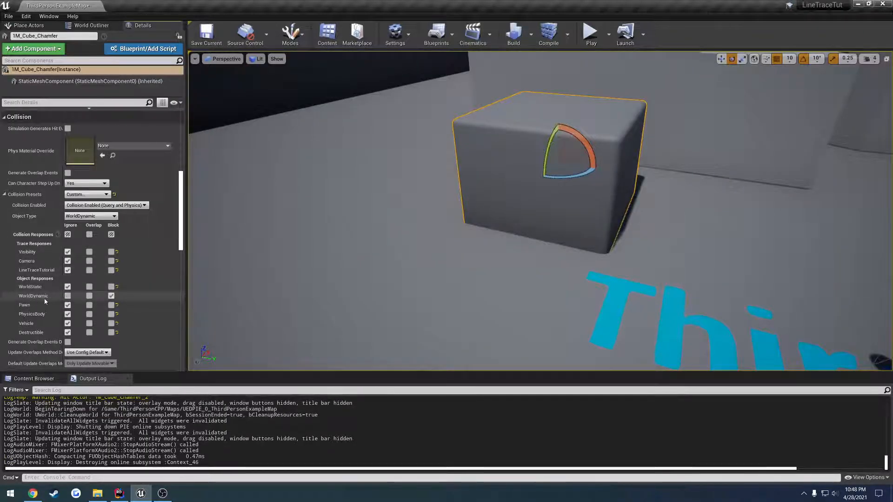
{"action": "left_click", "coordinate": [590, 32]}
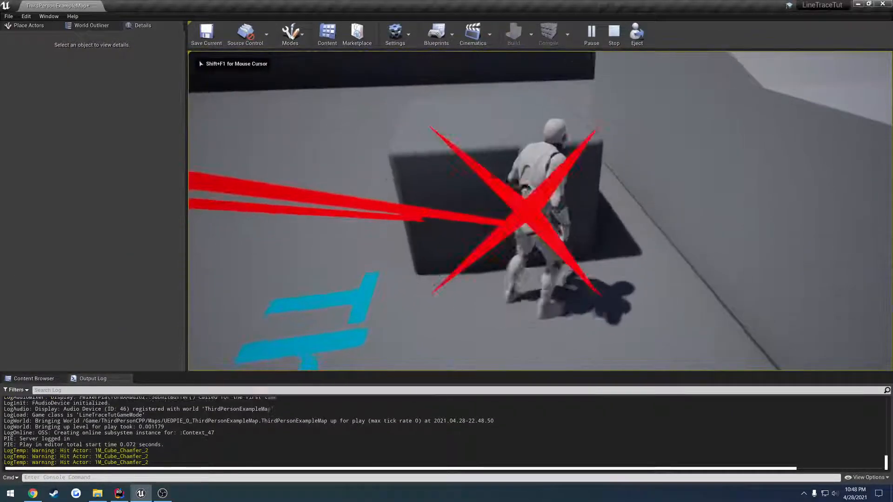
{"action": "left_click", "coordinate": [613, 33]}
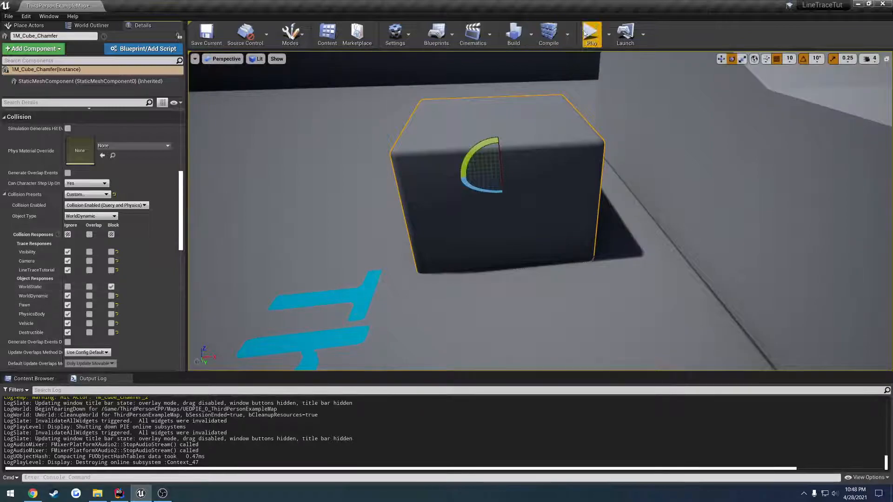
{"action": "left_click", "coordinate": [590, 33]}
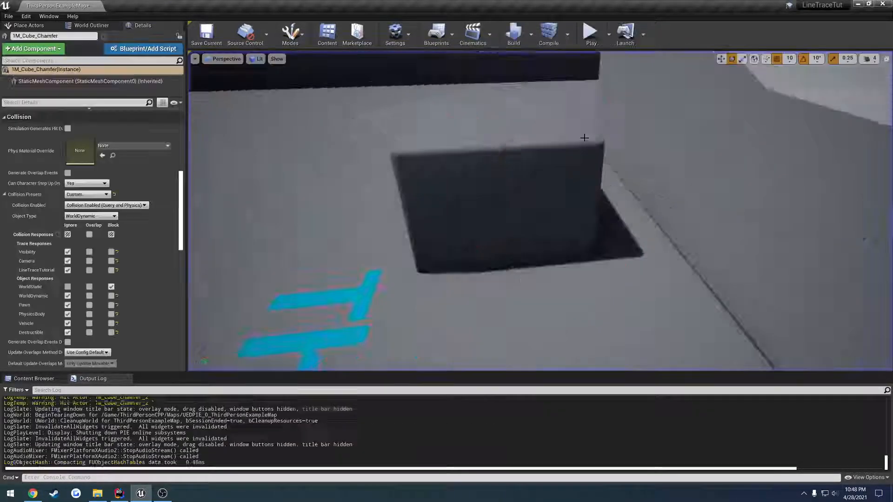
{"action": "left_click", "coordinate": [119, 493]}
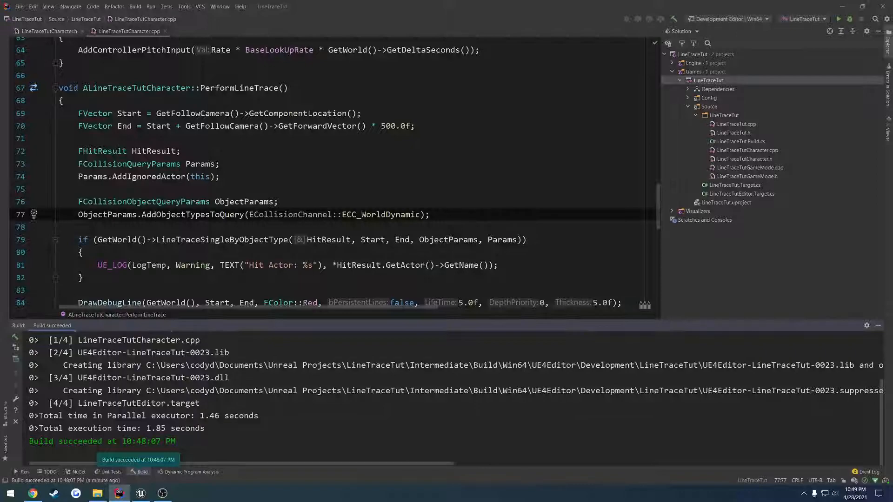
{"action": "left_click", "coordinate": [279, 201]}
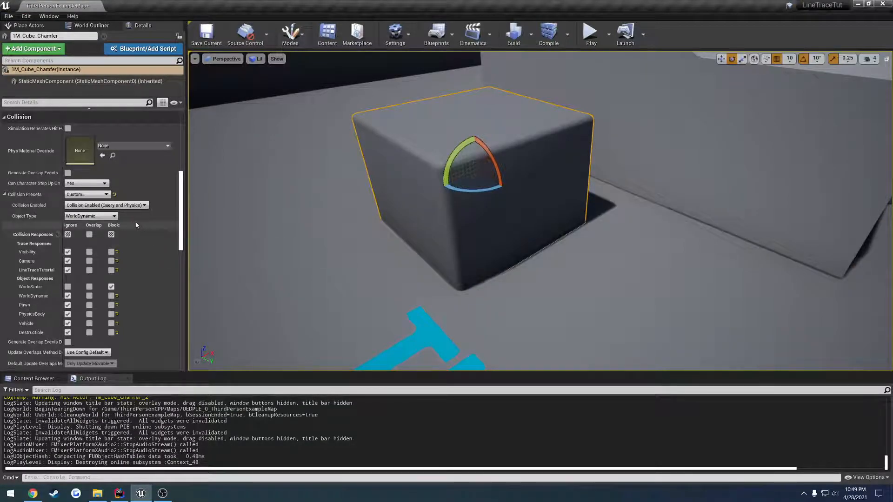
Test the cube as WorldStatic, then as WorldDynamic ignoring static and dynamic objects
{"action": "left_click", "coordinate": [89, 216]}
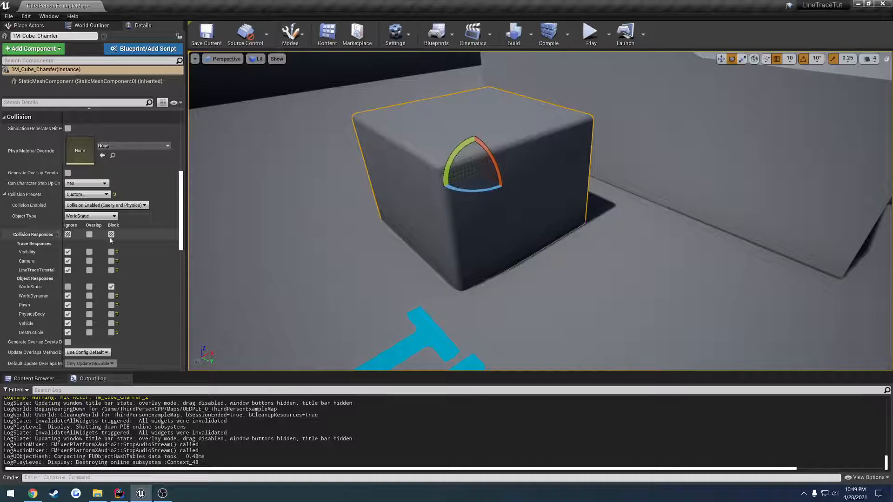
{"action": "left_click", "coordinate": [591, 33]}
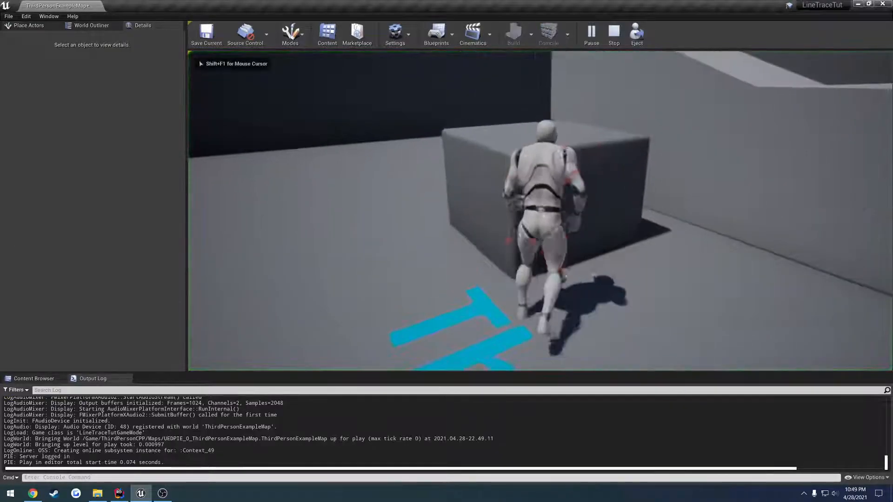
{"action": "left_click", "coordinate": [613, 31]}
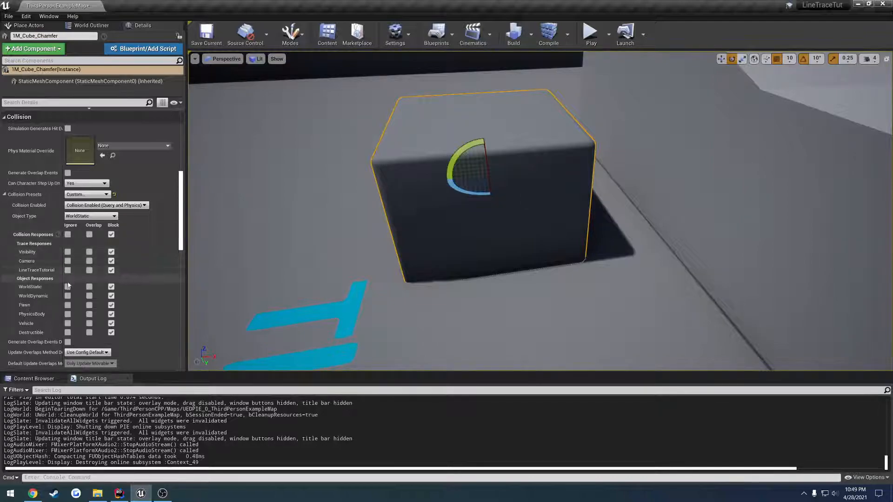
{"action": "left_click", "coordinate": [90, 215]}
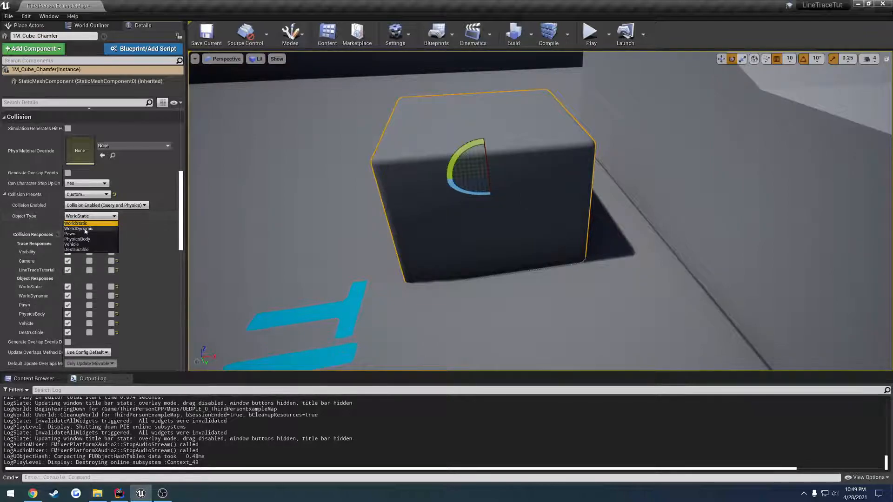
{"action": "left_click", "coordinate": [78, 229]}
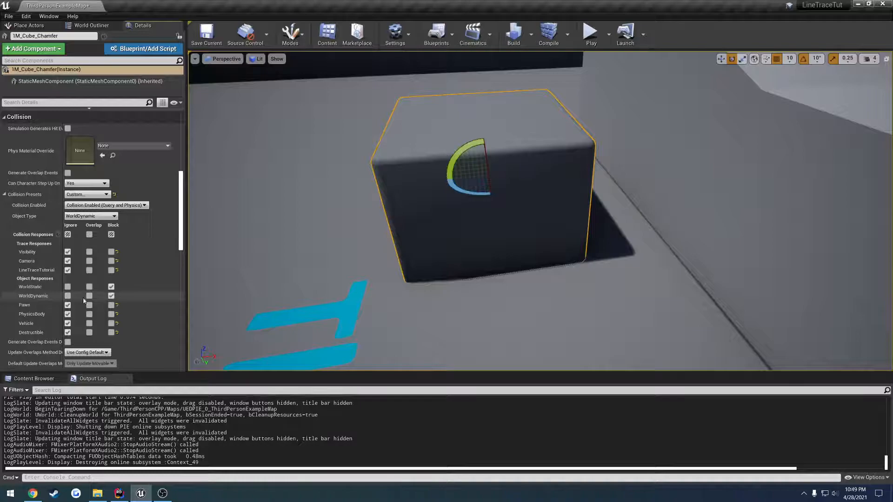
{"action": "left_click", "coordinate": [111, 304]}
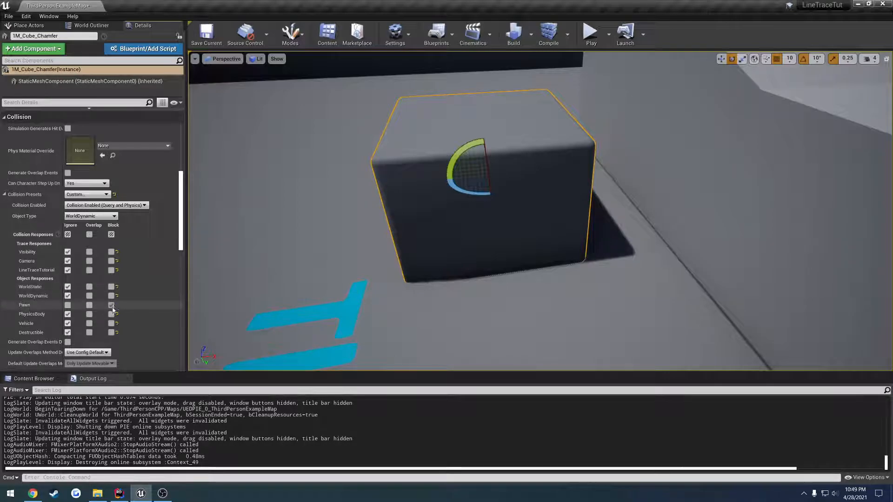
{"action": "left_click", "coordinate": [591, 32]}
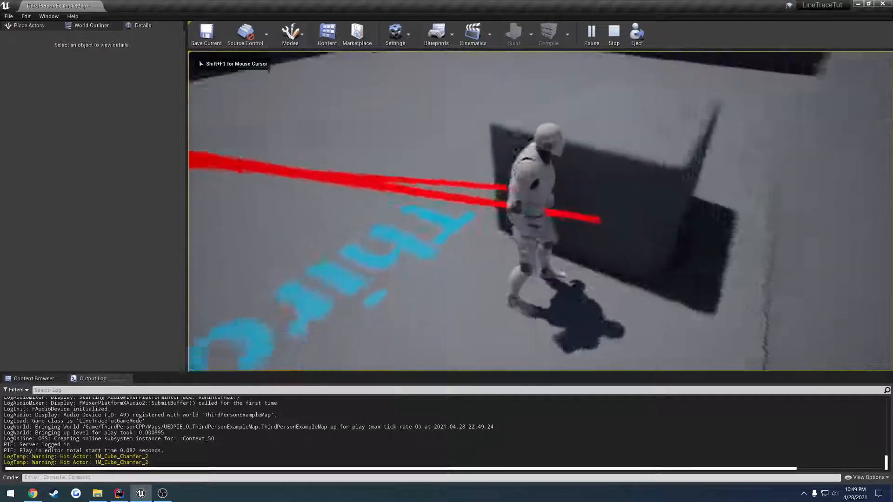
{"action": "left_click", "coordinate": [613, 31]}
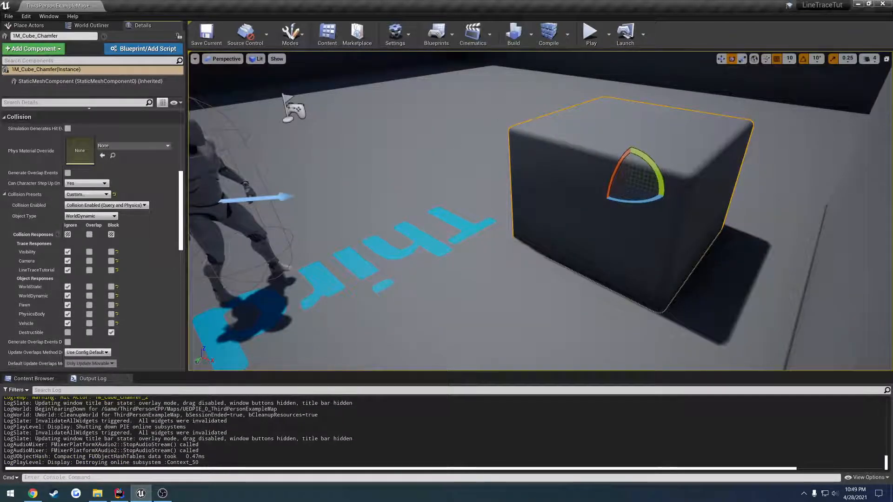
Run repeated play tests confirming hits on the cube, then save ThirdPersonExampleMap
{"action": "left_click", "coordinate": [589, 31]}
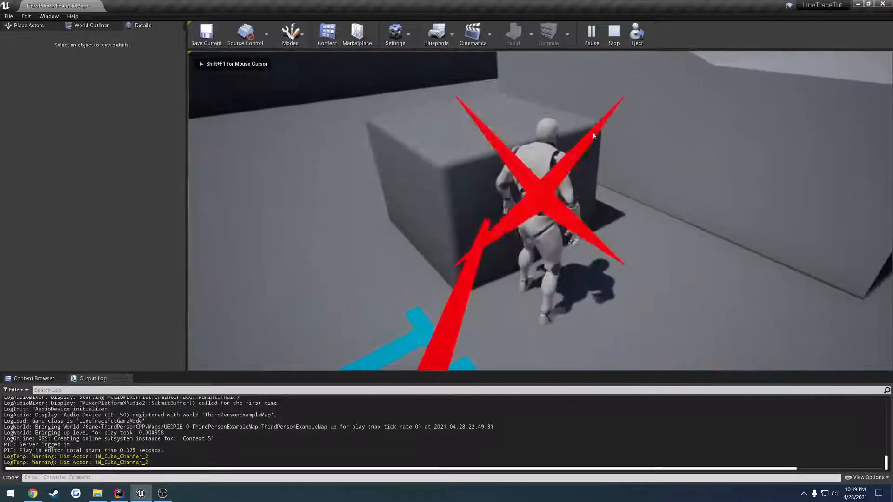
{"action": "left_click", "coordinate": [613, 33]}
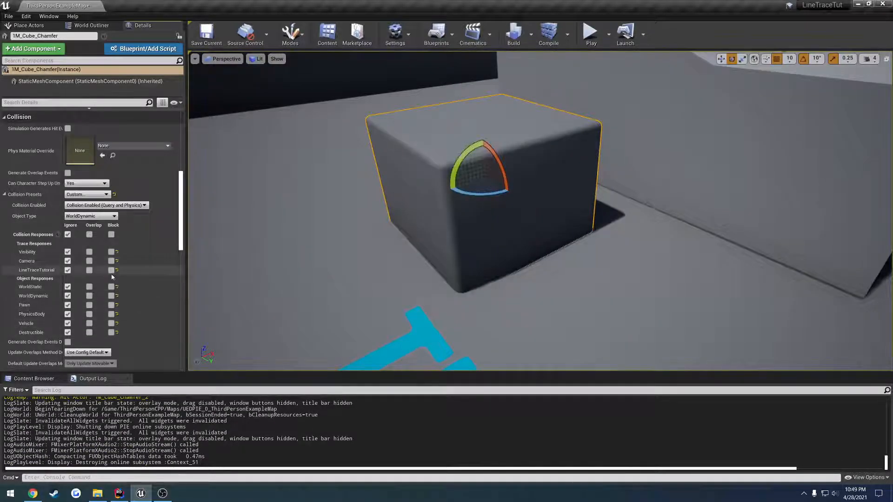
{"action": "left_click", "coordinate": [590, 33]}
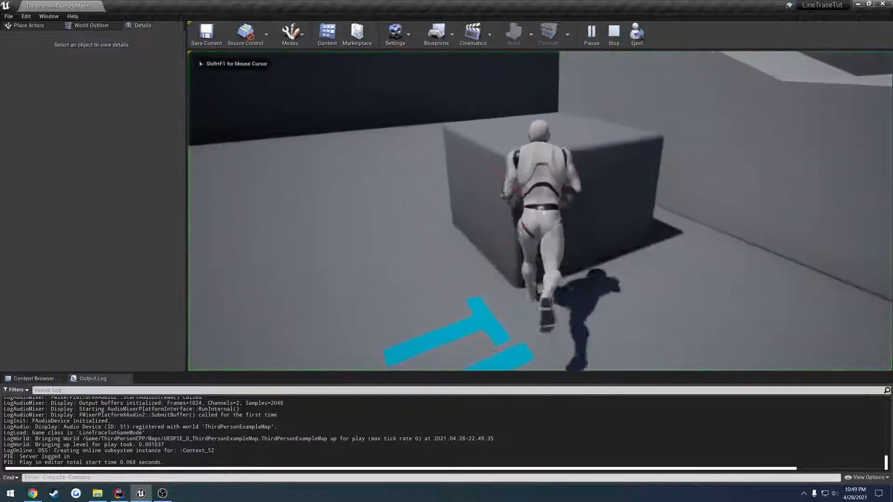
{"action": "left_click", "coordinate": [613, 33]}
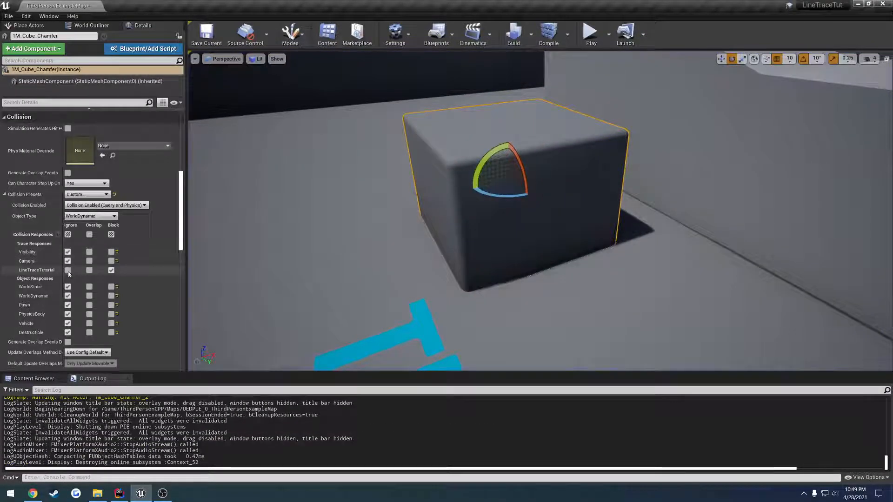
{"action": "left_click", "coordinate": [590, 32]}
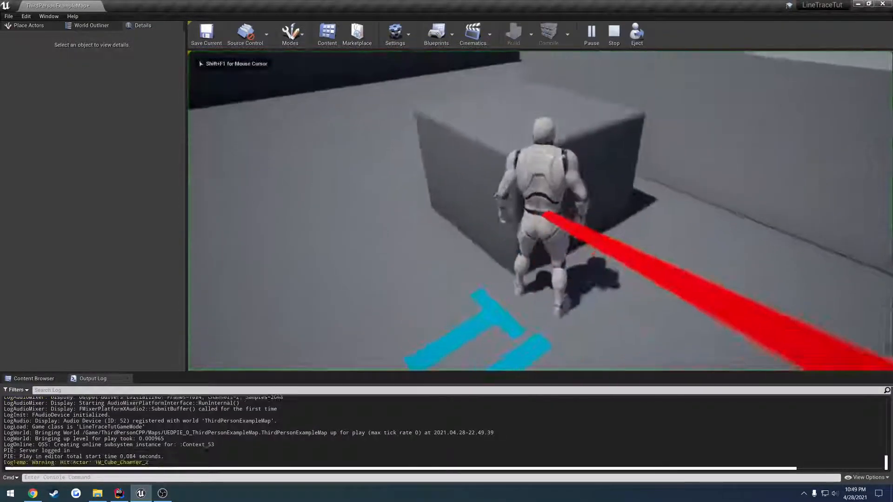
{"action": "left_click", "coordinate": [613, 31]}
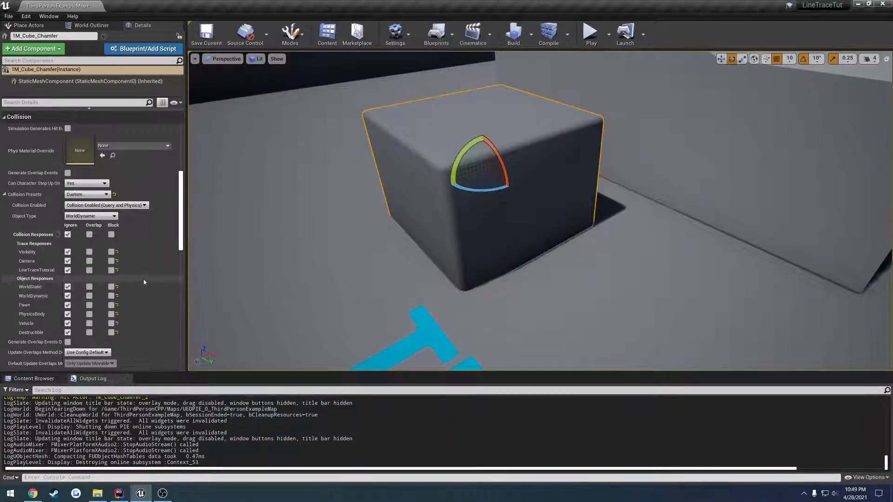
{"action": "key", "text": "Ctrl+S"}
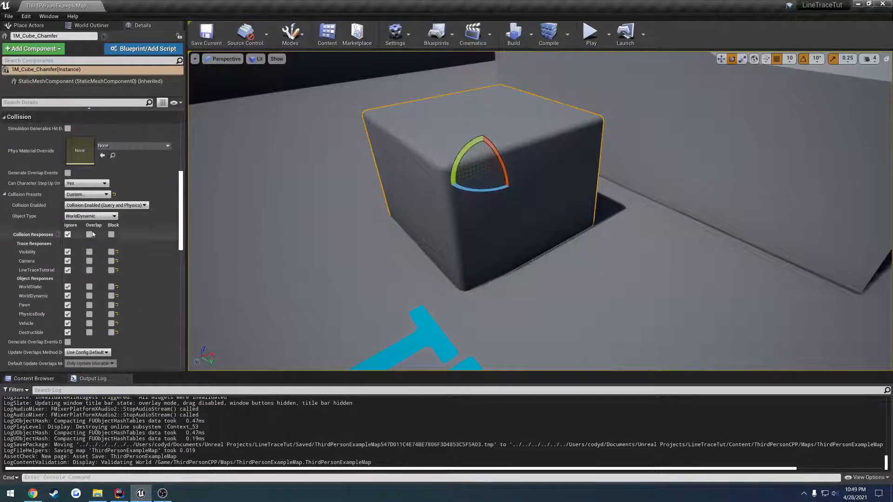
Set the cube's Object Type to Vehicle and play-test that 1M_Cube_Chamfer_2 still logs hits
{"action": "left_click", "coordinate": [90, 216]}
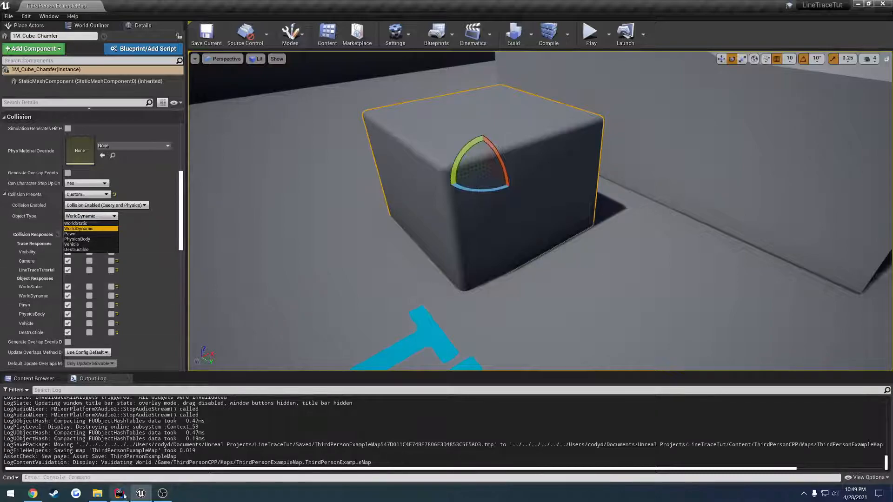
{"action": "left_click", "coordinate": [118, 493]}
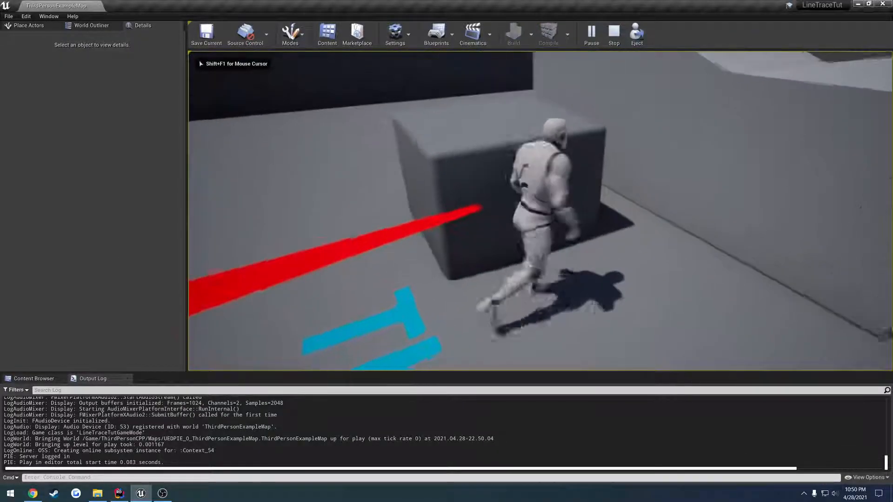
{"action": "left_click", "coordinate": [613, 33]}
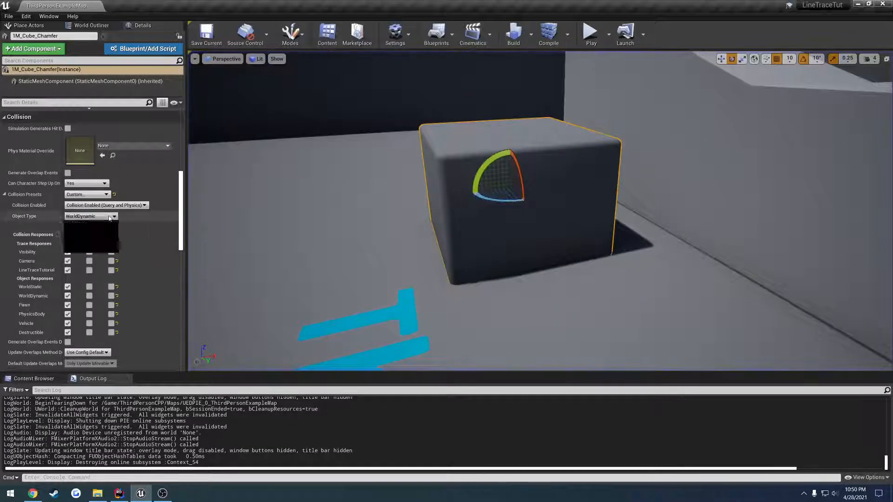
{"action": "left_click", "coordinate": [90, 216]}
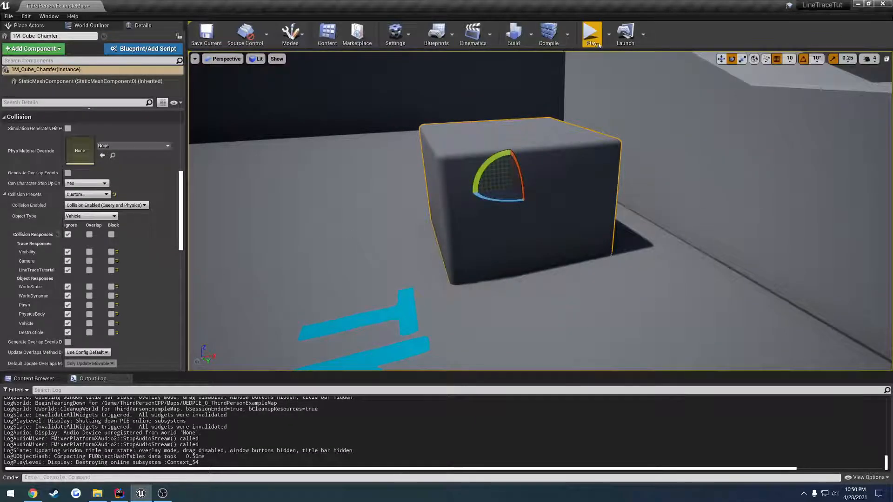
{"action": "left_click", "coordinate": [591, 33]}
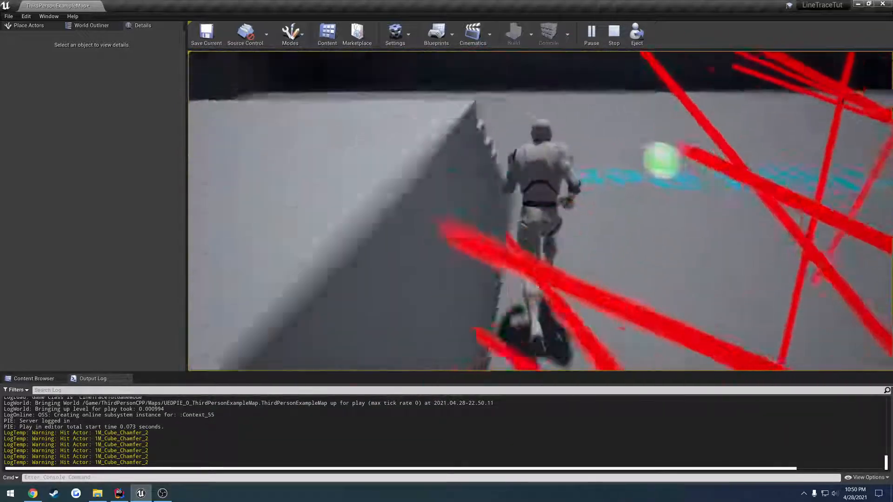
{"action": "left_click", "coordinate": [613, 31]}
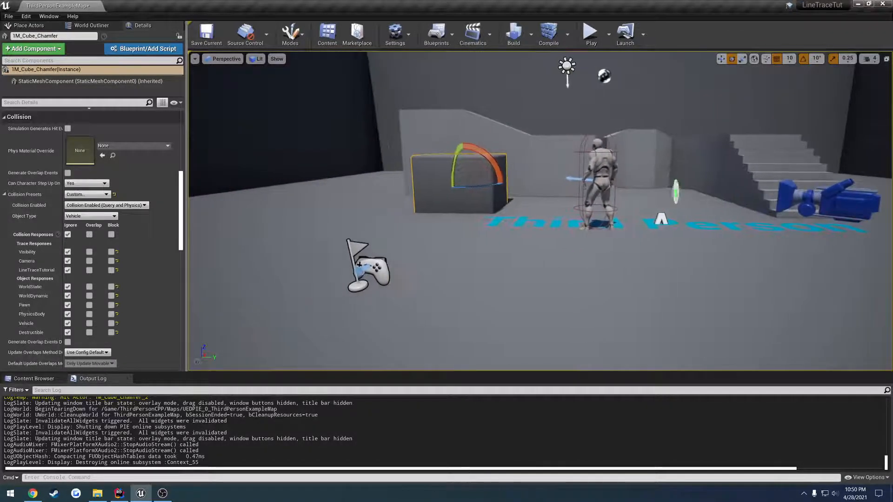
{"action": "left_click", "coordinate": [90, 216]}
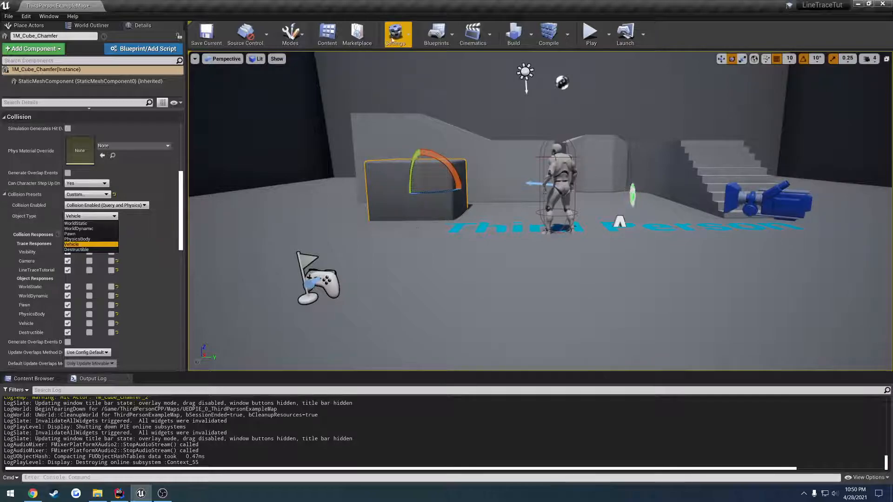
Open Project Settings > Engine > Collision, search 'object typ', then clear the search
{"action": "left_click", "coordinate": [396, 33]}
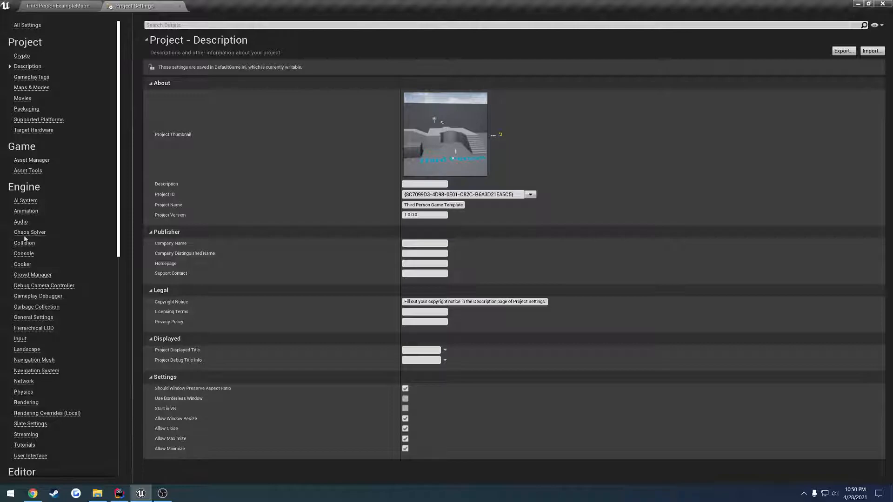
{"action": "left_click", "coordinate": [24, 244]}
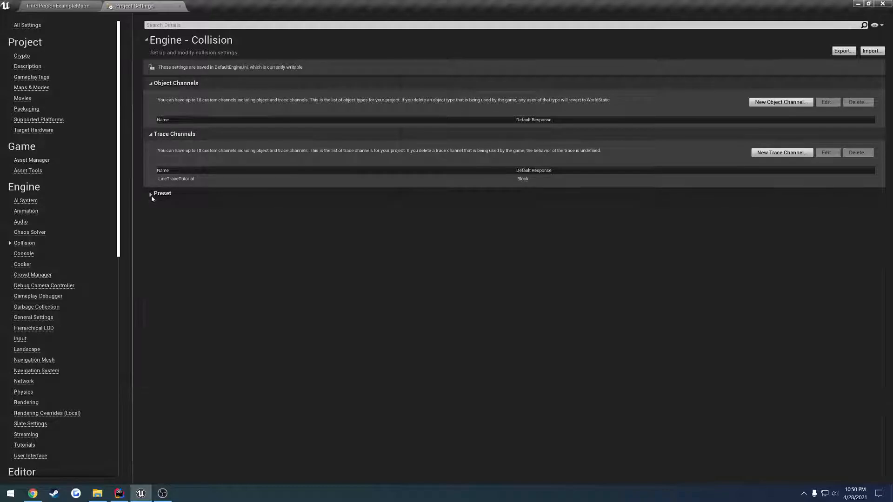
{"action": "left_click", "coordinate": [57, 6]}
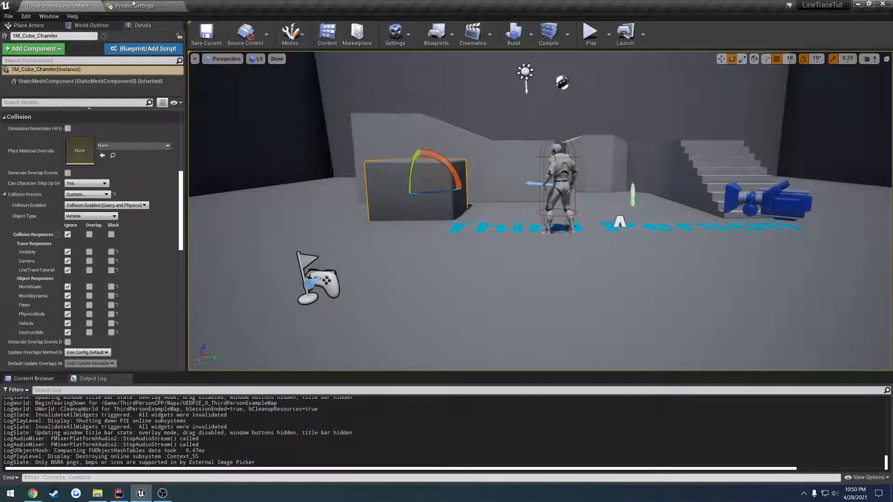
{"action": "left_click", "coordinate": [135, 6]}
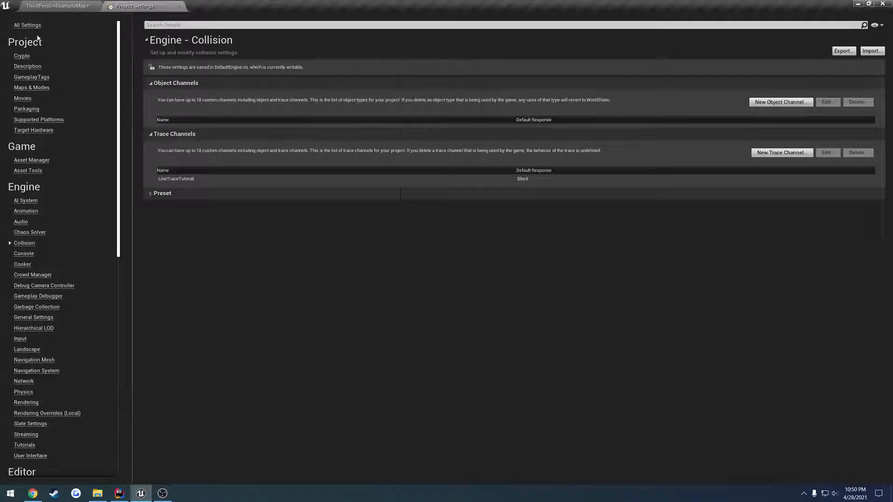
{"action": "type", "text": "object"}
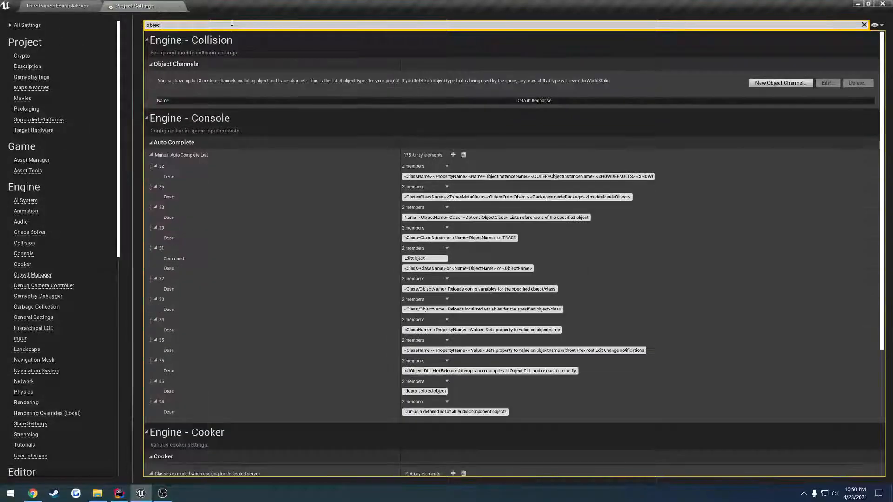
{"action": "type", "text": "typ"}
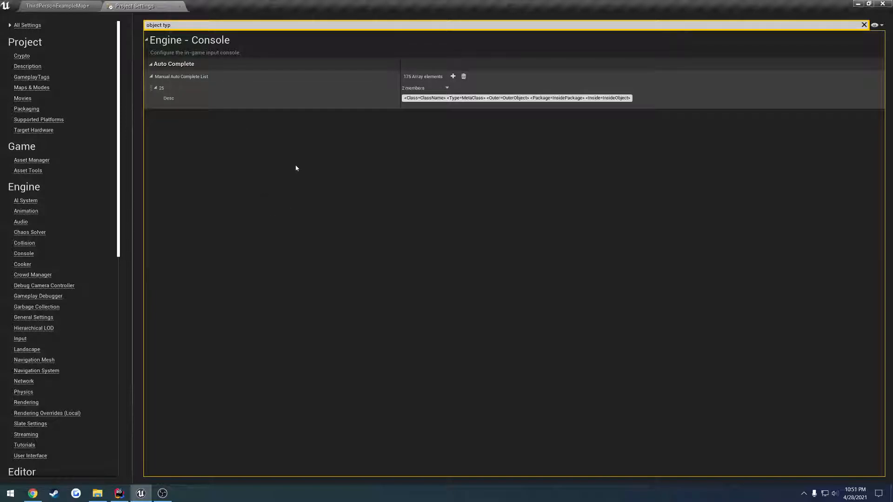
{"action": "left_click", "coordinate": [24, 243]}
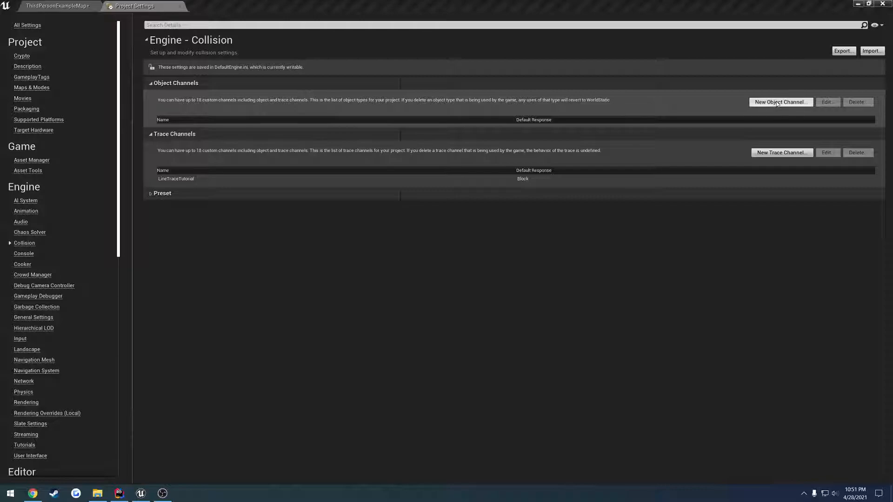
Create object channel 'LineTraceObjectType' with Default Response Block
{"action": "left_click", "coordinate": [781, 102]}
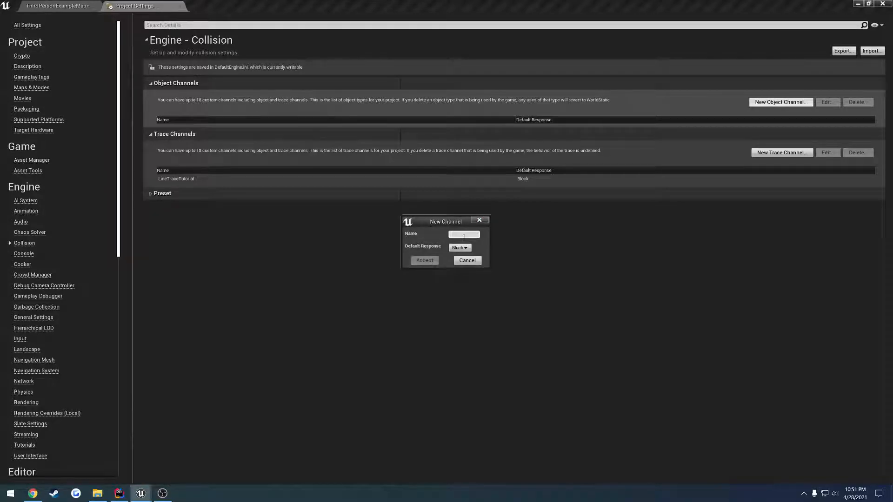
{"action": "type", "text": "LineT"}
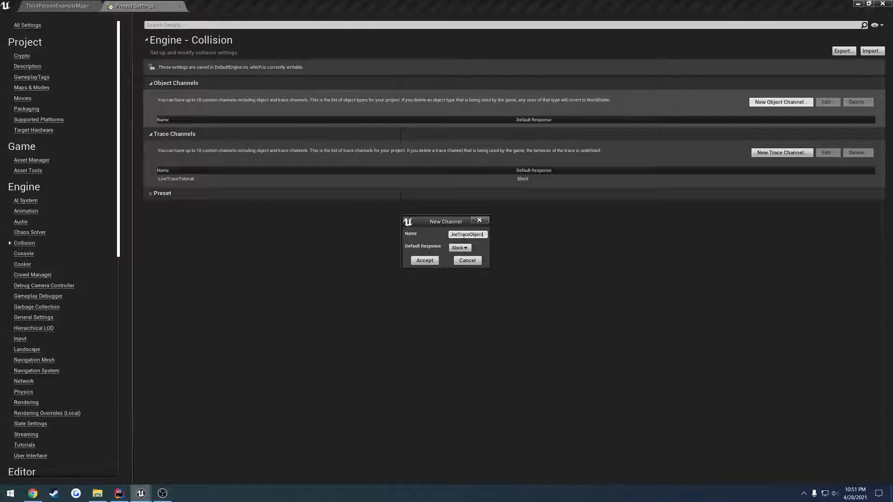
{"action": "type", "text": "raceObjectType"}
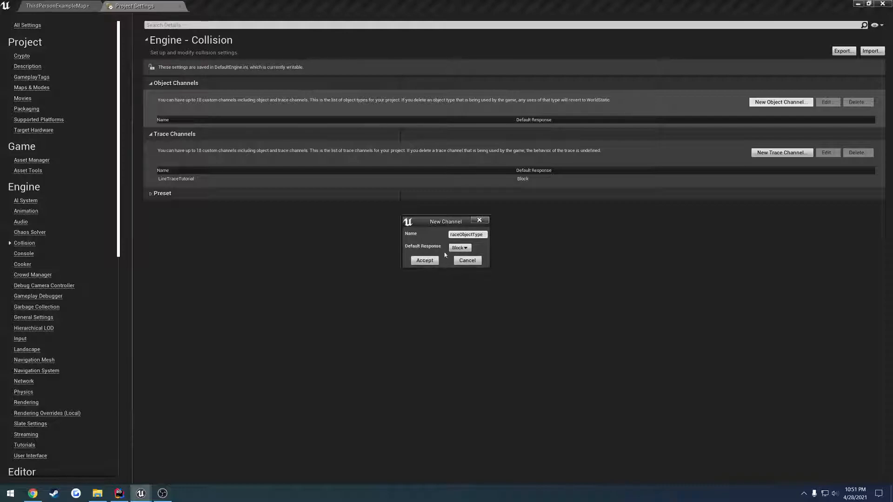
{"action": "left_click", "coordinate": [424, 261]}
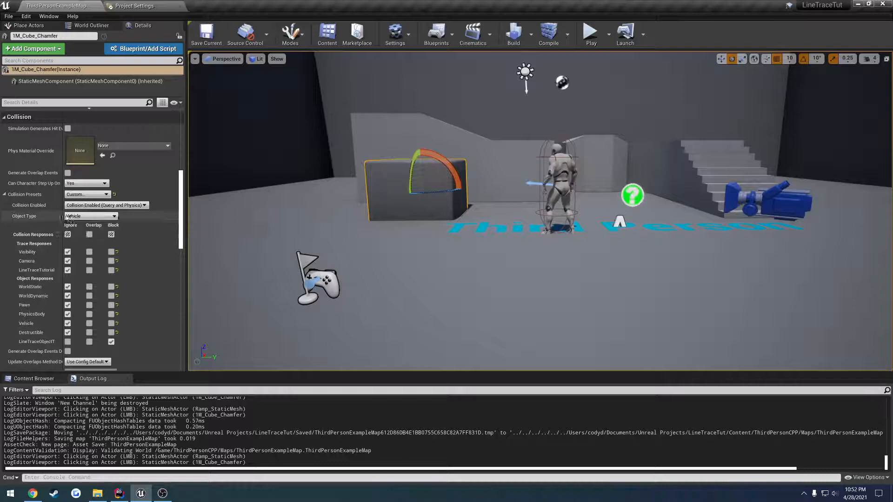
Set the cube to LineTraceObjectType, play-test it, and open the project's Config folder
{"action": "left_click", "coordinate": [89, 215]}
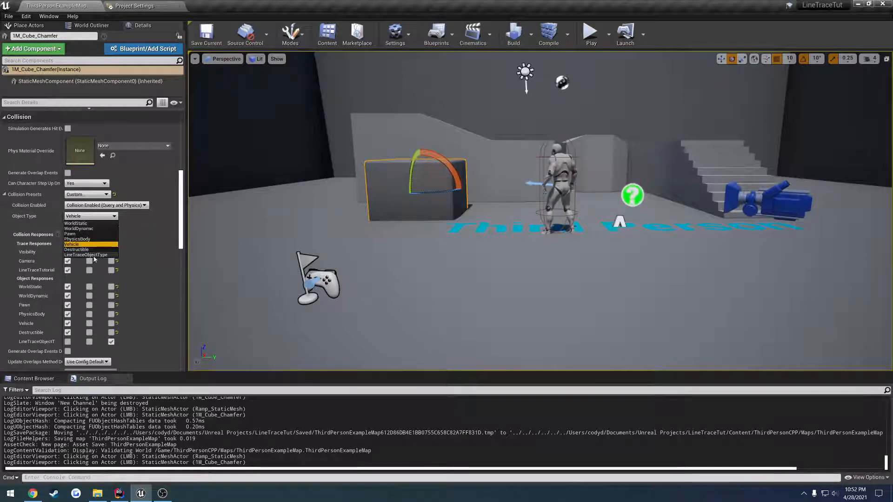
{"action": "left_click", "coordinate": [85, 255]}
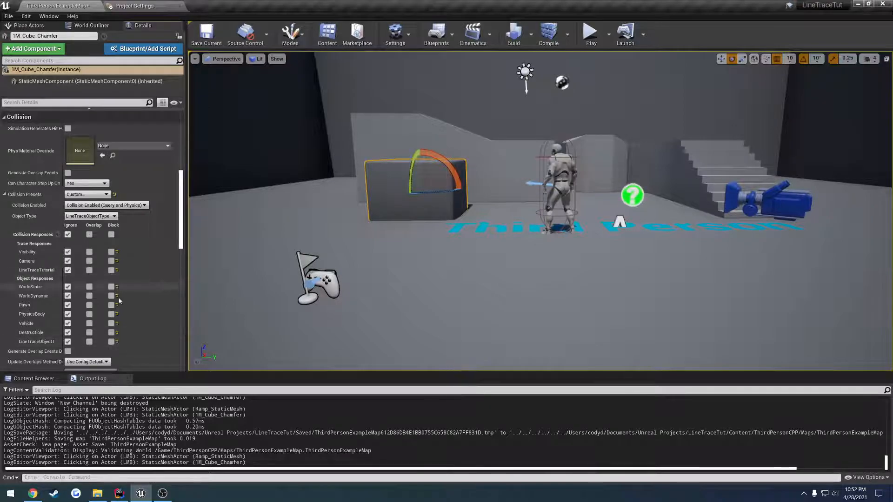
{"action": "left_click", "coordinate": [591, 33]}
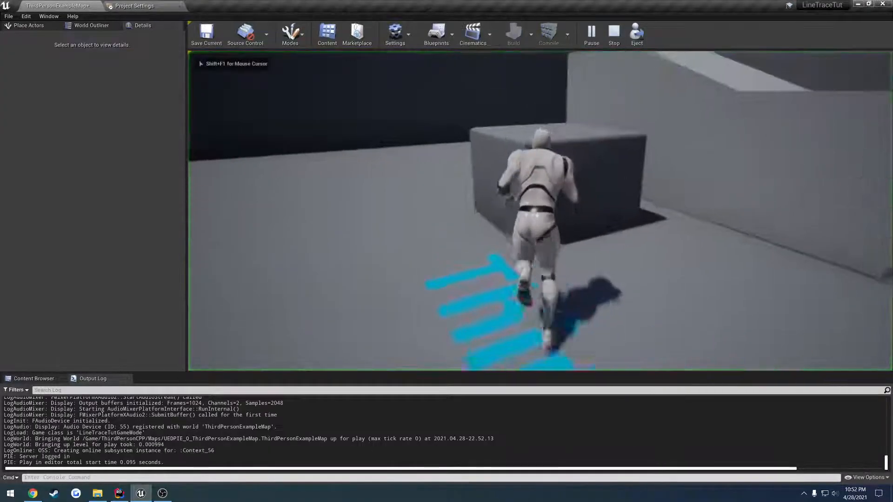
{"action": "left_click", "coordinate": [613, 30]}
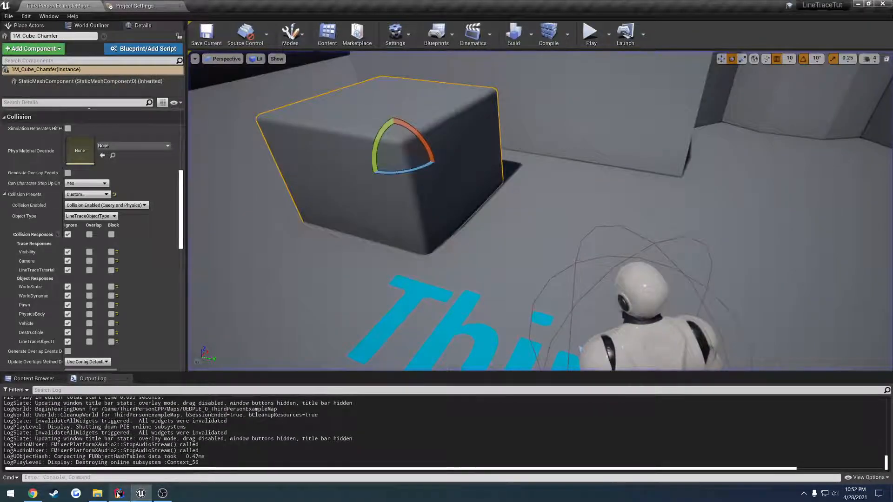
{"action": "left_click", "coordinate": [117, 492]}
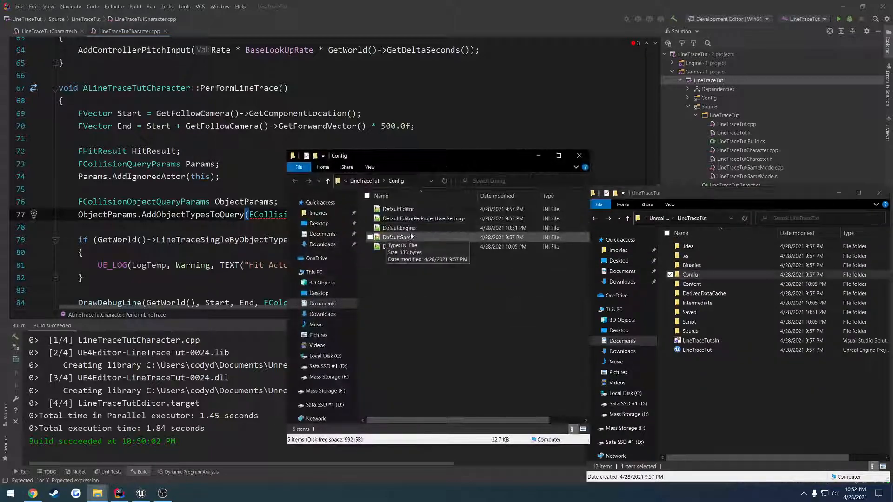
Find in DefaultEngine.ini that LineTraceObjectType maps to ECC_GameTraceChannel2, then return to the code
{"action": "double_click", "coordinate": [399, 227]}
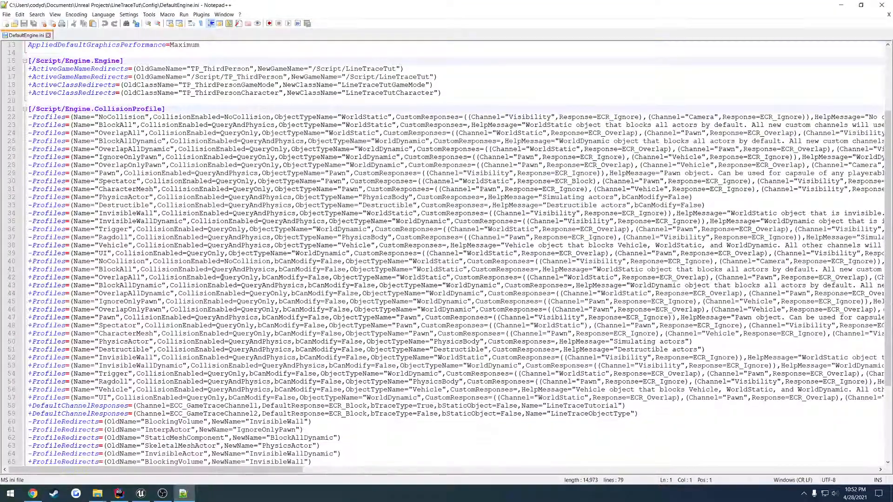
{"action": "scroll", "scroll_direction": "down", "scroll_amount": 3}
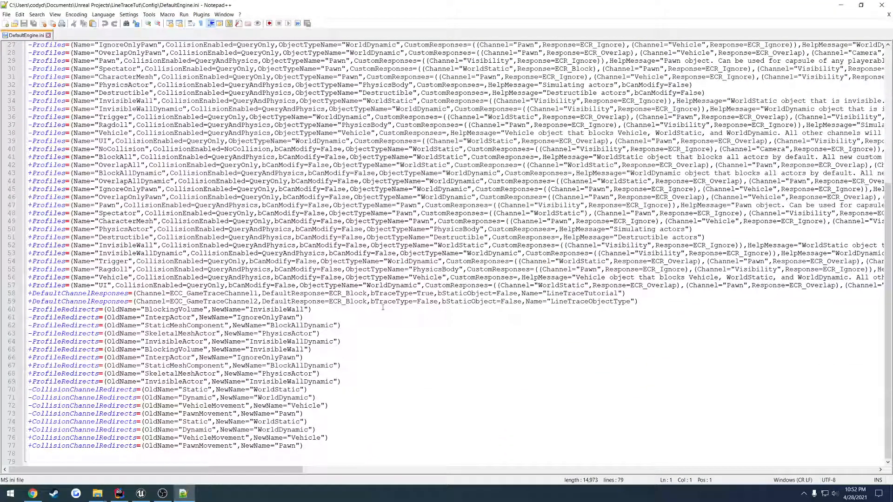
{"action": "double_click", "coordinate": [592, 301]}
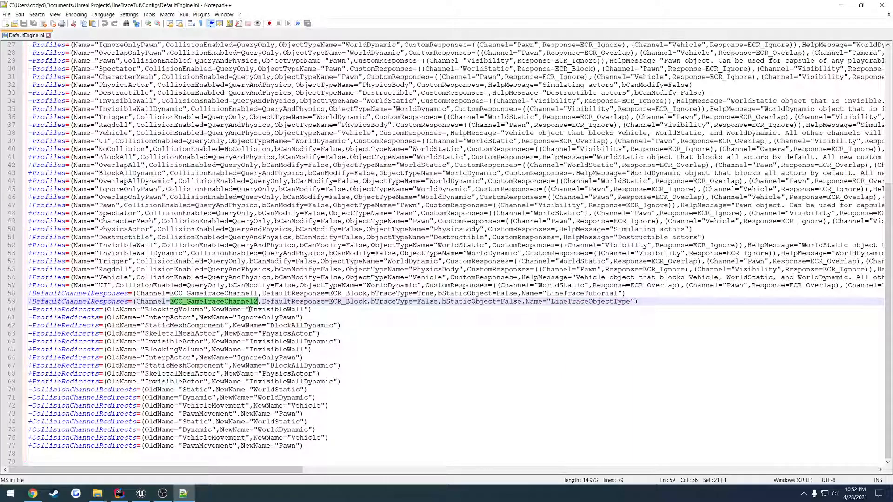
{"action": "left_click", "coordinate": [118, 493]}
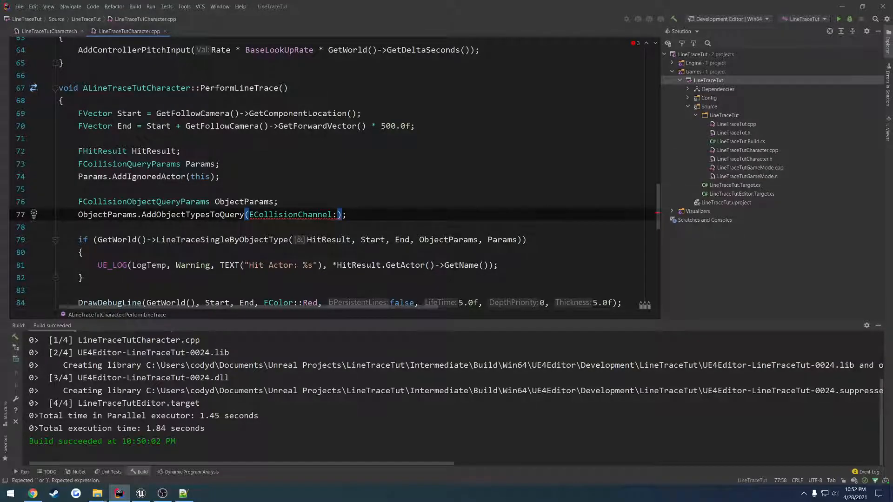
Type the ECollisionChannel:: scope, then replay to confirm the trace hits the custom-type cube
{"action": "type", "text": "::ECC_GameTraceChannel2"}
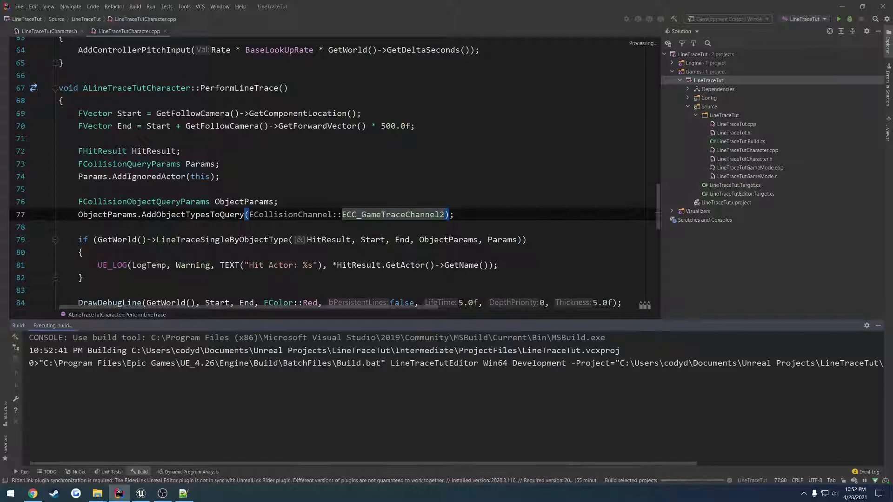
{"action": "mouse_move", "coordinate": [142, 493]}
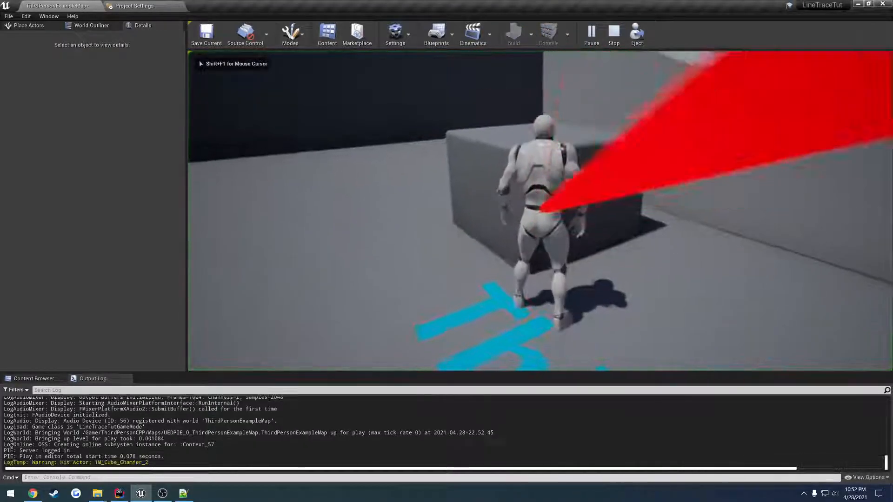
{"action": "left_click", "coordinate": [613, 32]}
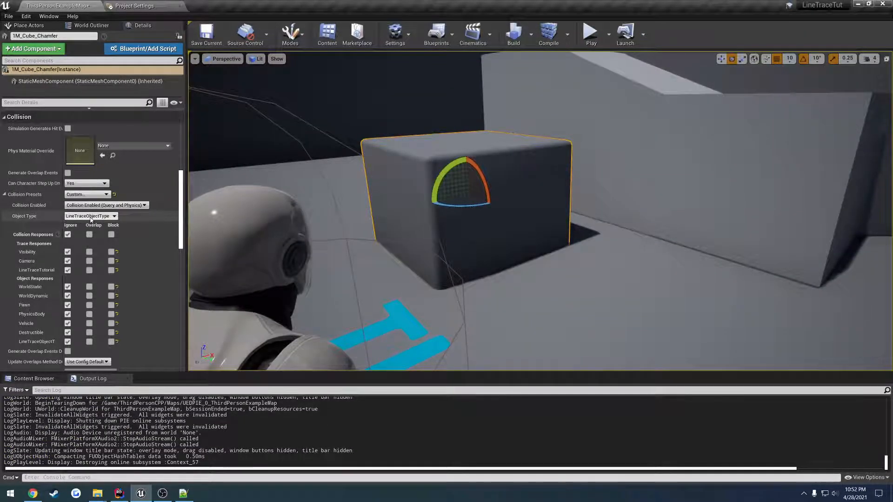
{"action": "left_click", "coordinate": [591, 32]}
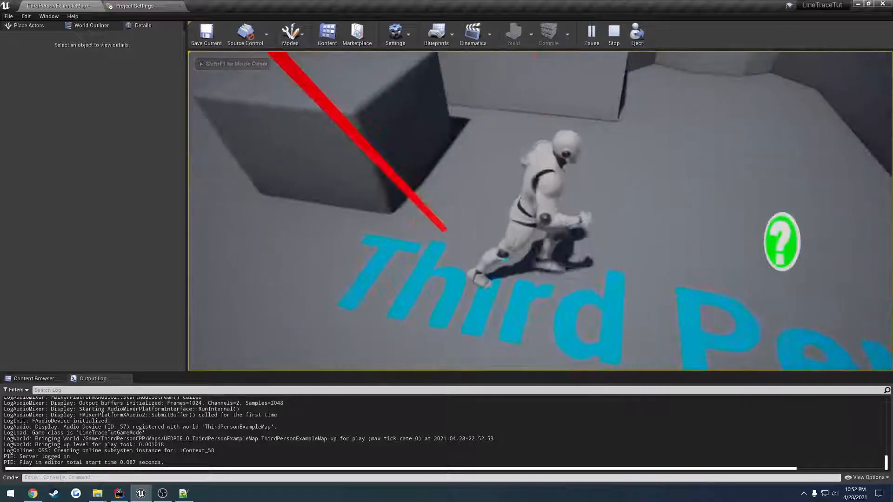
{"action": "left_click", "coordinate": [118, 493]}
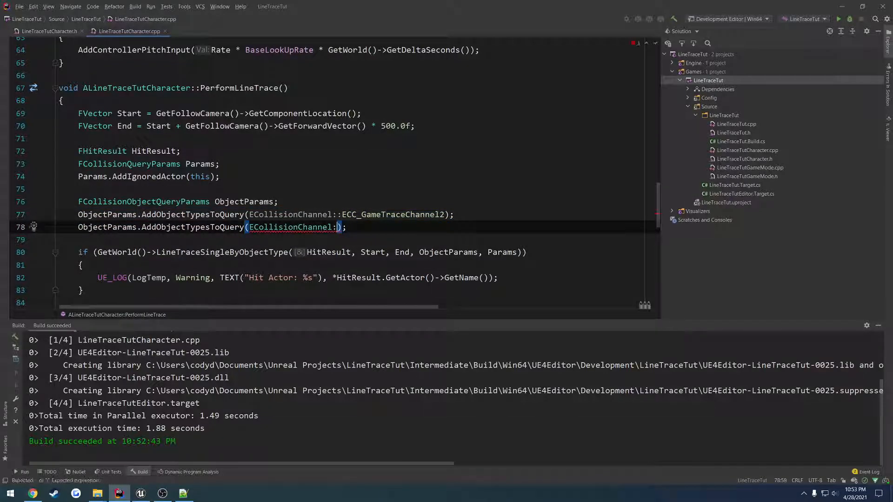
Type the ECollisionChannel:: scope on the second object-type query line
{"action": "type", "text": "::"}
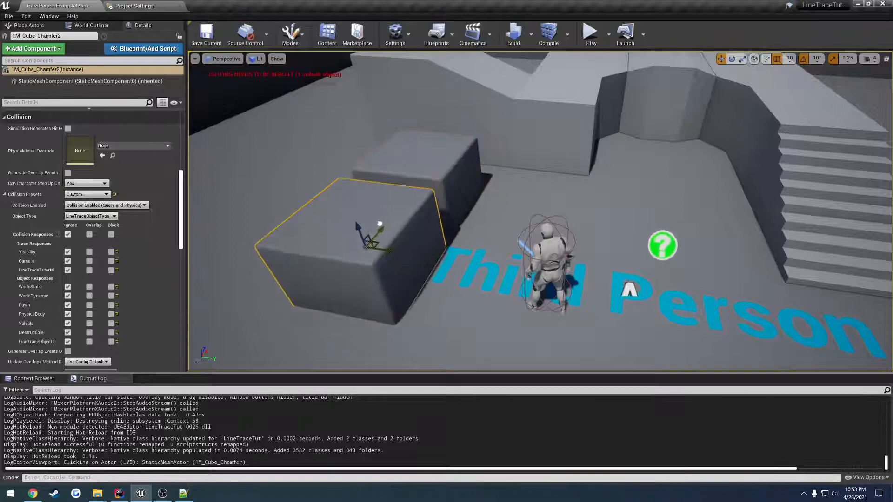
Set 1M_Cube_Chamfer2's Object Type to Destructible and play-test trace hits on both cubes
{"action": "left_click", "coordinate": [91, 216]}
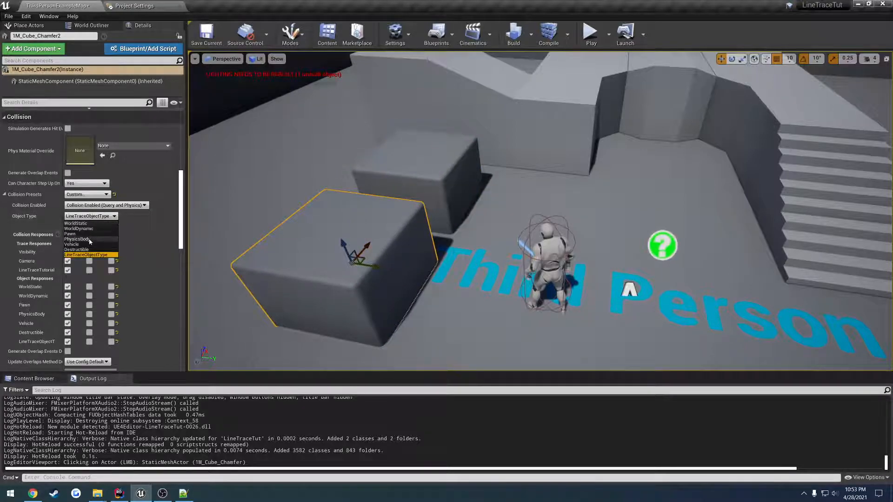
{"action": "left_click", "coordinate": [591, 32]}
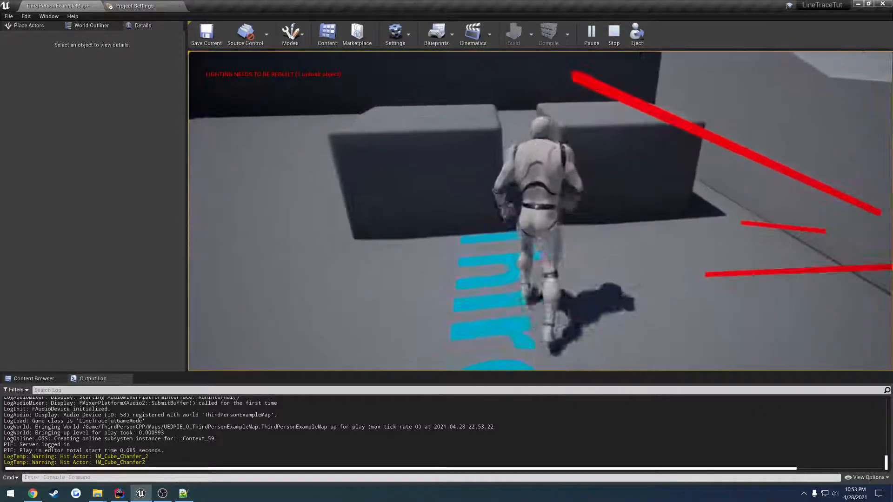
{"action": "left_click", "coordinate": [614, 32]}
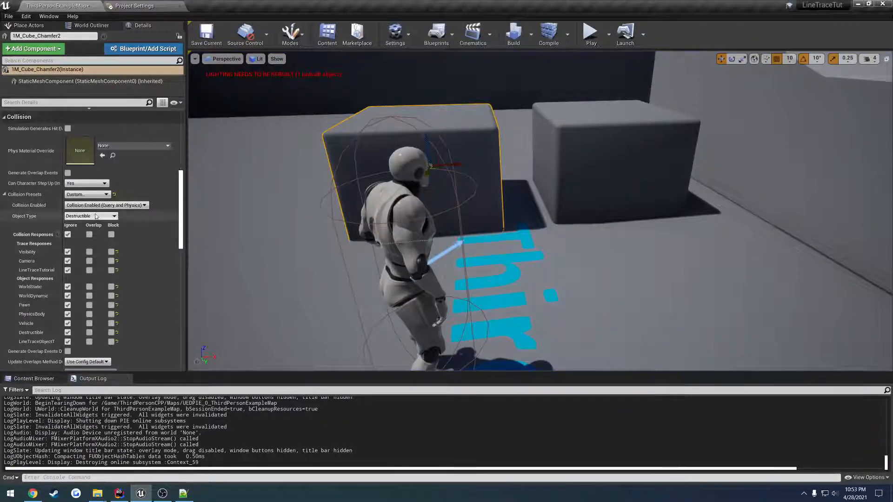
{"action": "left_click", "coordinate": [615, 165]}
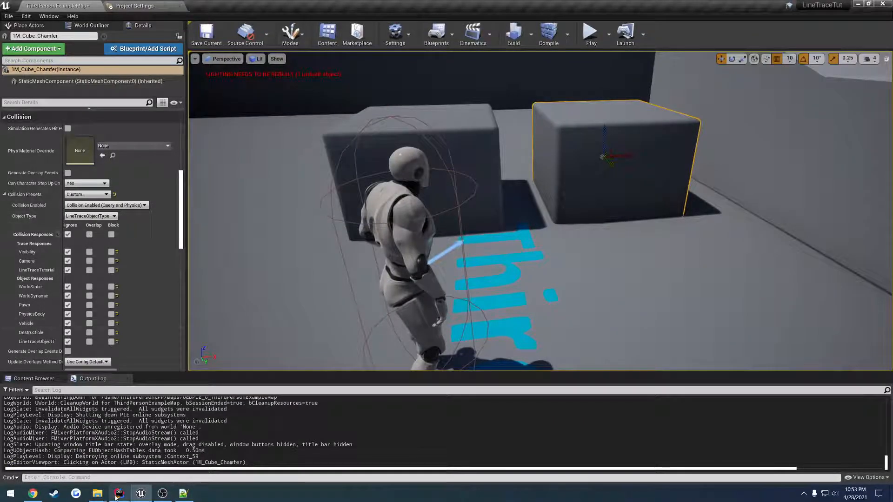
{"action": "left_click", "coordinate": [119, 493]}
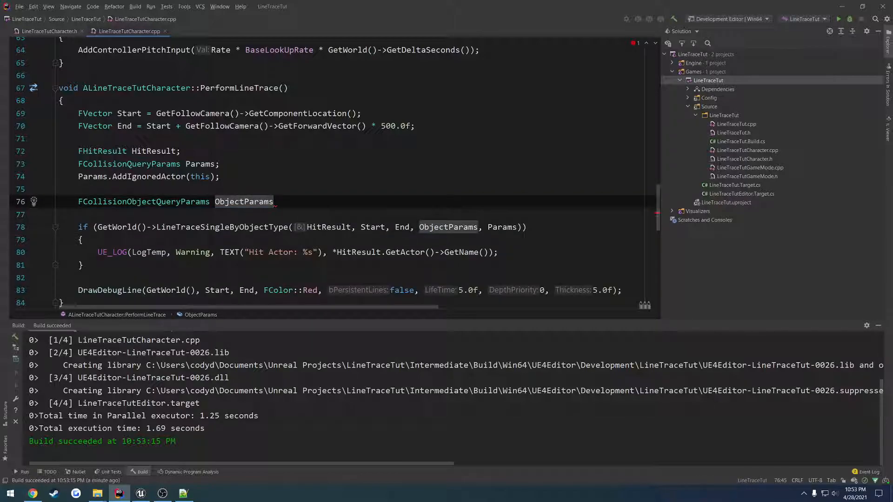
Build ObjectParams from FCollisionObjectQueryParams::AllObjects and rebuild LineTraceTut to hot-reload
{"action": "type", "text": "()"}
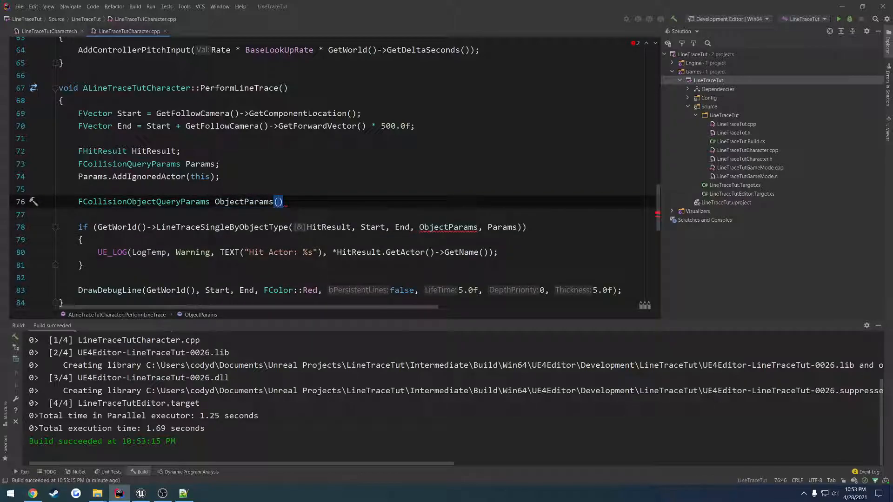
{"action": "type", "text": "(FCollisionObjectQueryParams::AllObjects"}
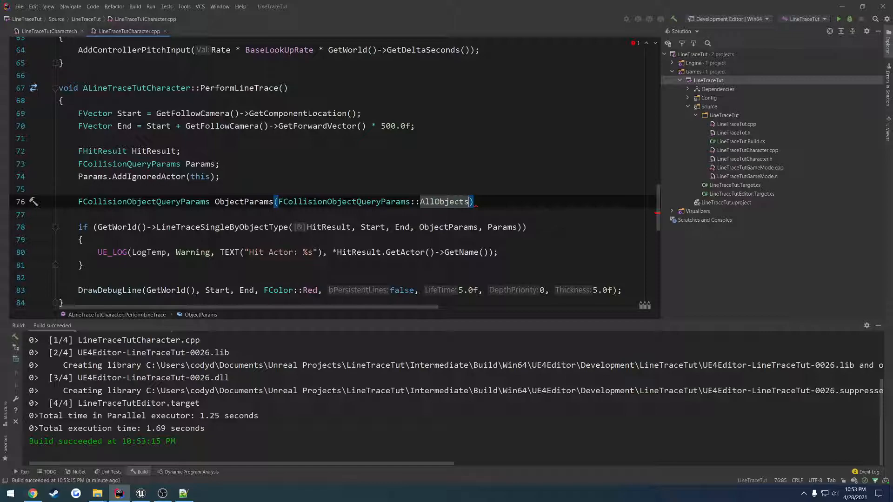
{"action": "right_click", "coordinate": [709, 81]}
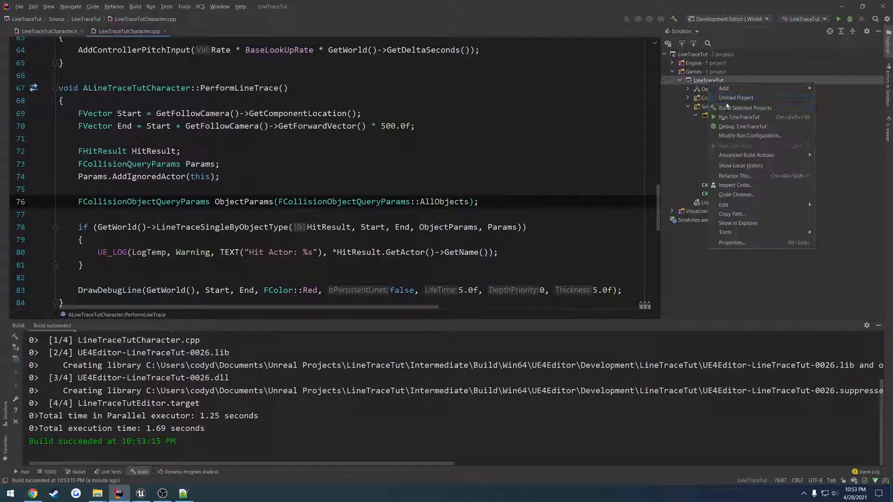
{"action": "left_click", "coordinate": [745, 107]}
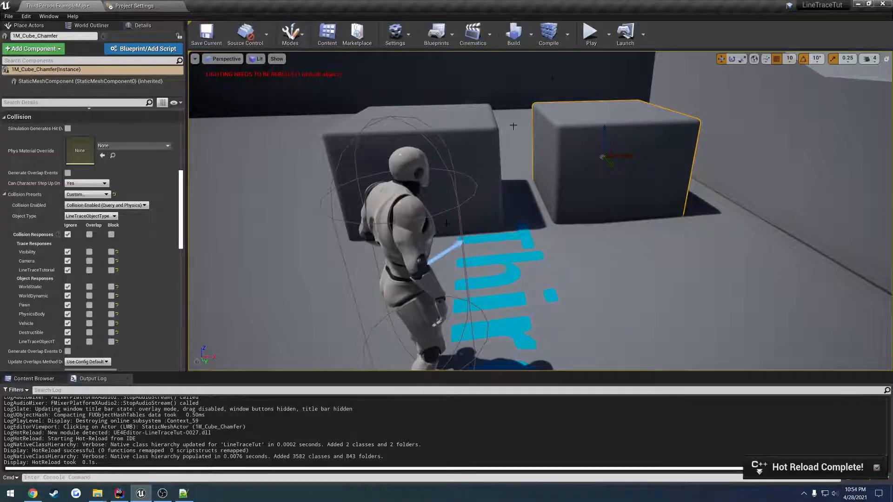
Play-test the AllObjects trace, watching Hit Actor logs for floor, ramp and stairs
{"action": "left_click", "coordinate": [590, 33]}
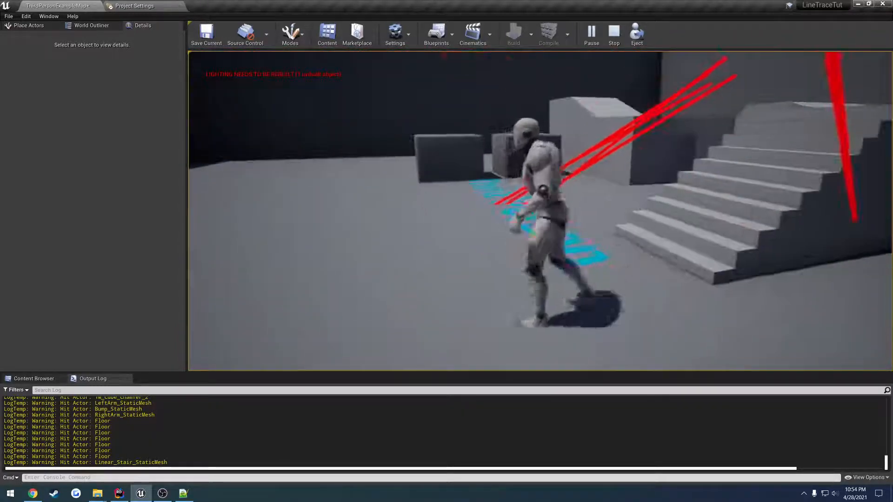
{"action": "left_click", "coordinate": [119, 493]}
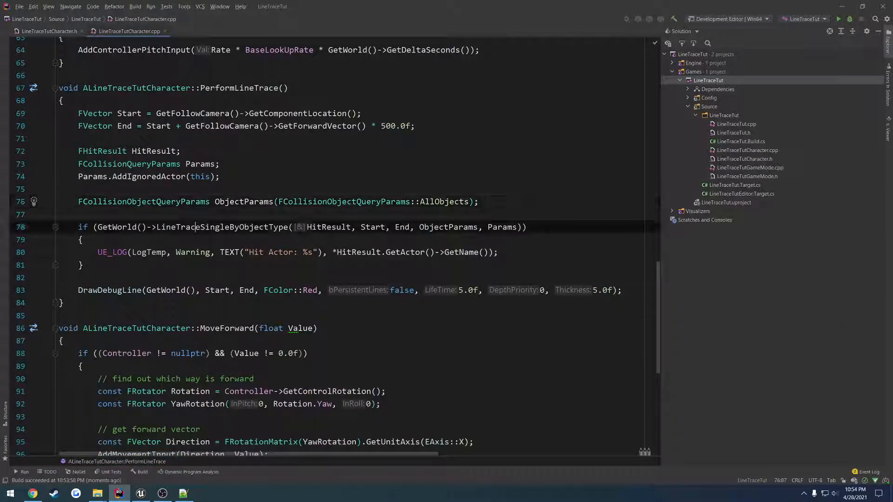
Drop AllObjects and query only the ECC_GameTraceChannel2 and ECC_Destructible object types
{"action": "double_click", "coordinate": [224, 227]}
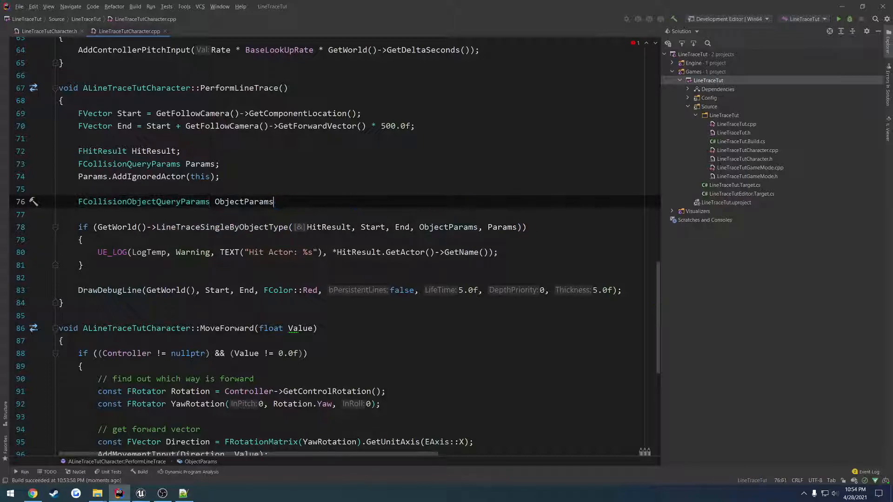
{"action": "type", "text": "ObjectParams.AddObjectTypesToQuery(ECollisionChannel::ECC_GameTraceChannel2);"}
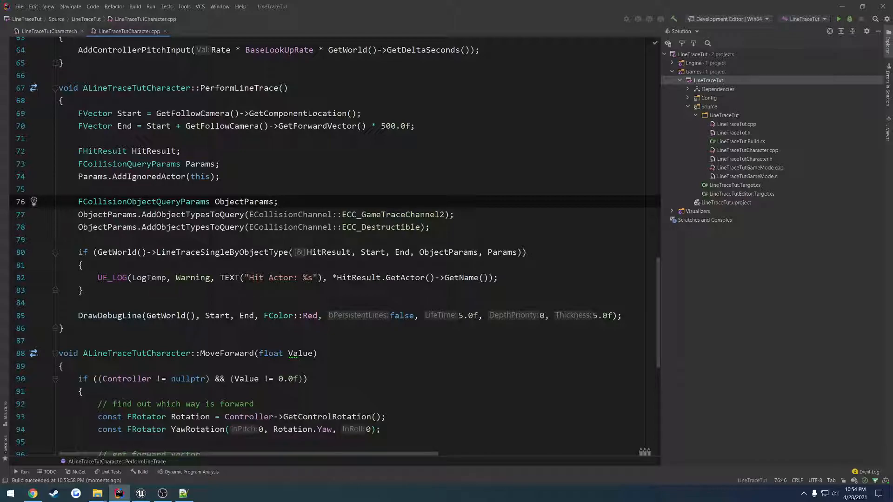
{"action": "left_click", "coordinate": [33, 493]}
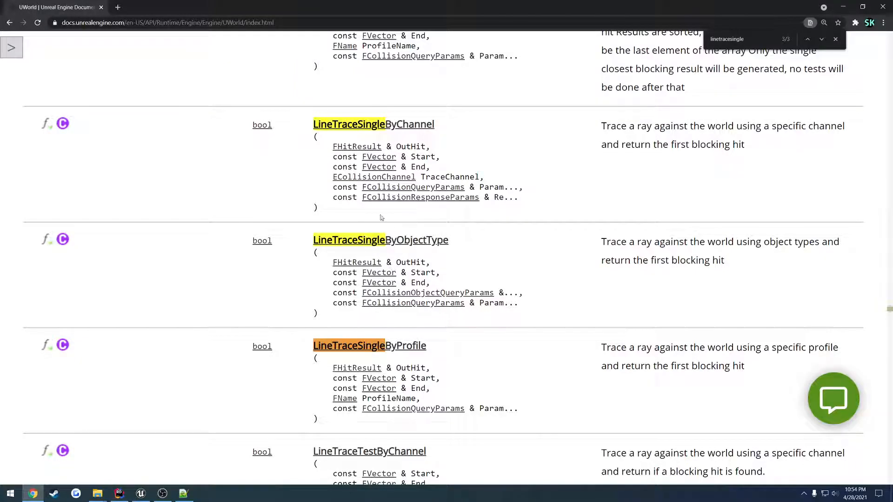
{"action": "mouse_move", "coordinate": [373, 177]}
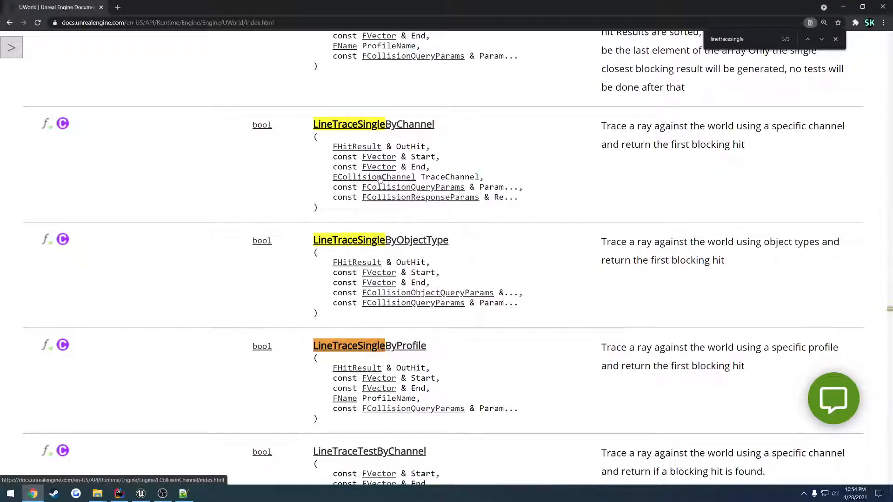
{"action": "mouse_move", "coordinate": [384, 293]}
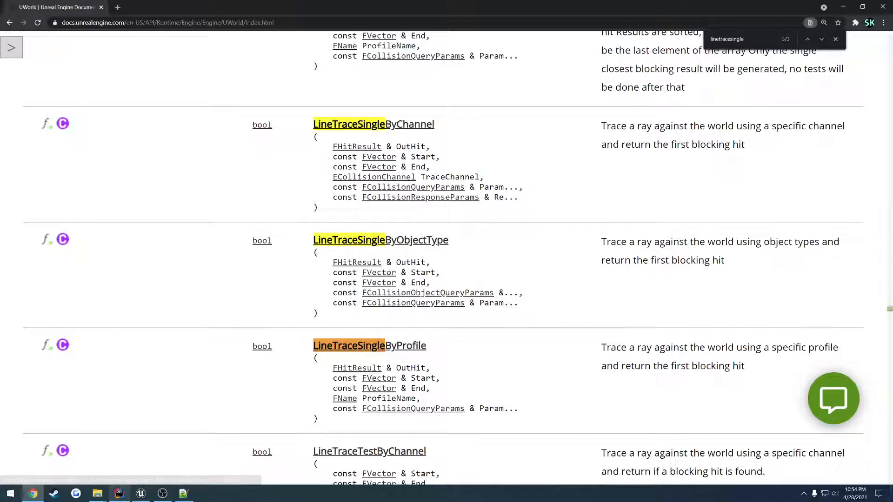
Compare the LineTraceSingleByObjectType and ByProfile documentation against the line trace code
{"action": "left_click", "coordinate": [119, 493]}
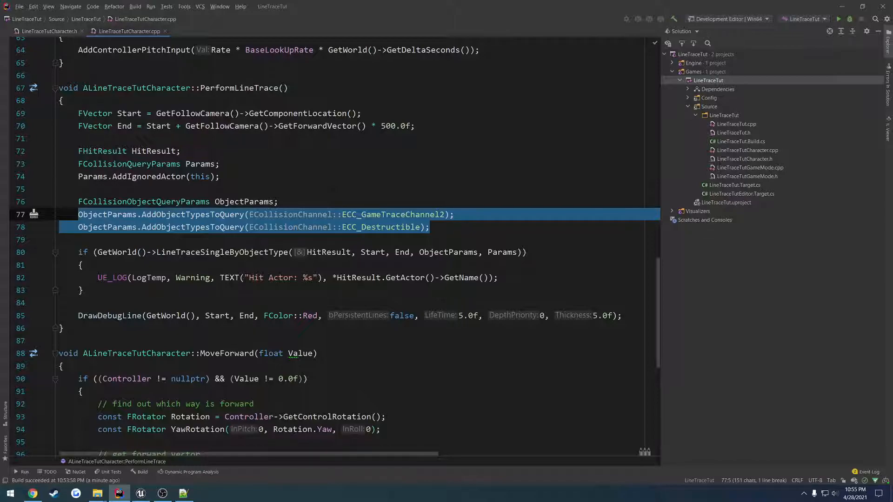
{"action": "left_click", "coordinate": [32, 494]}
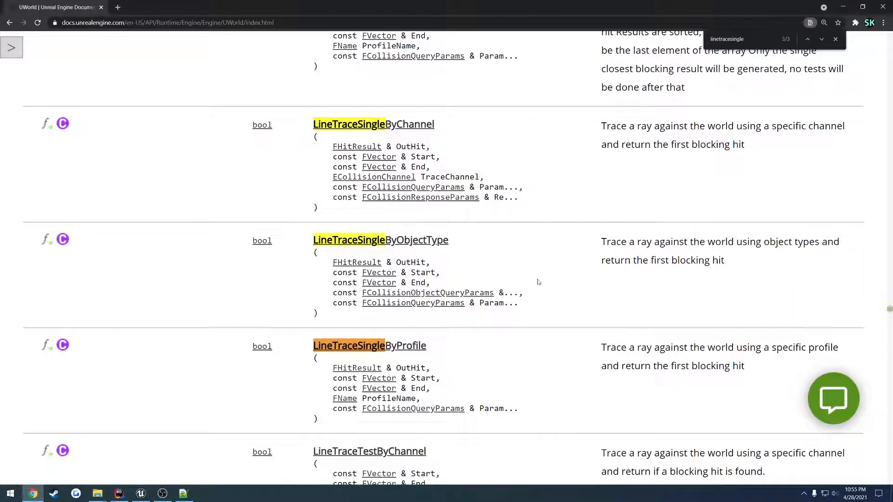
{"action": "scroll", "scroll_direction": "down", "scroll_amount": 3}
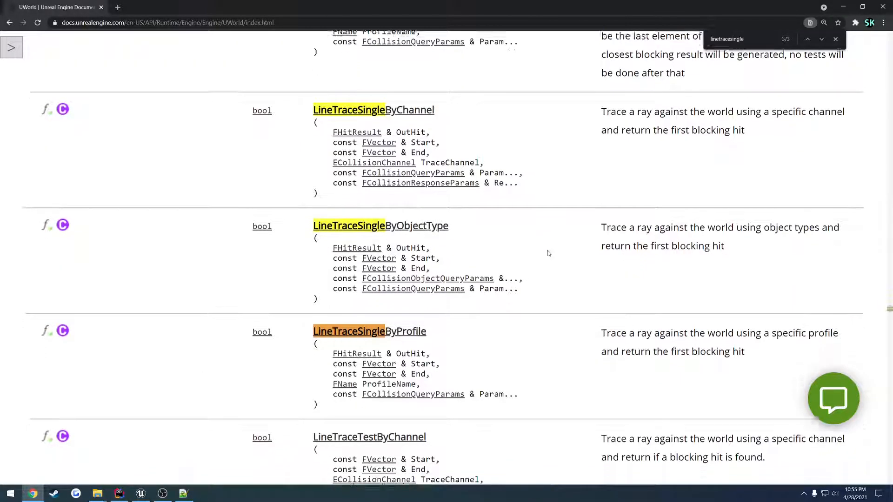
{"action": "scroll", "scroll_direction": "down", "scroll_amount": 3}
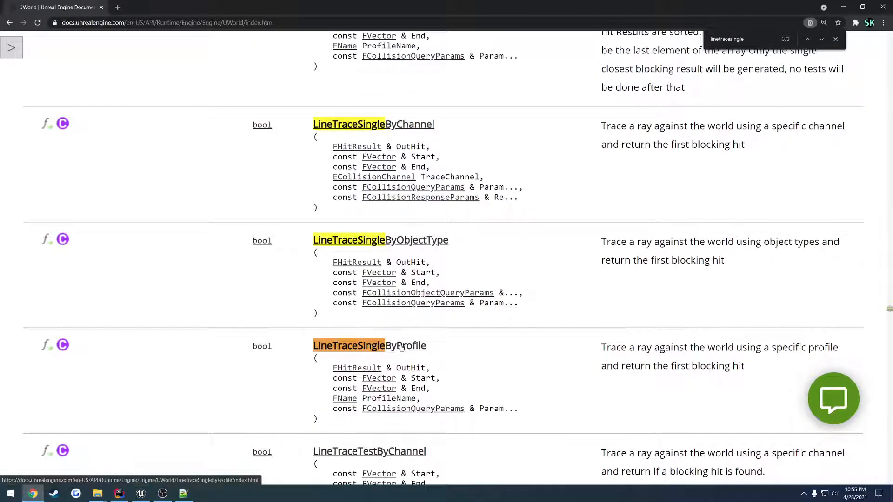
{"action": "mouse_move", "coordinate": [494, 343]}
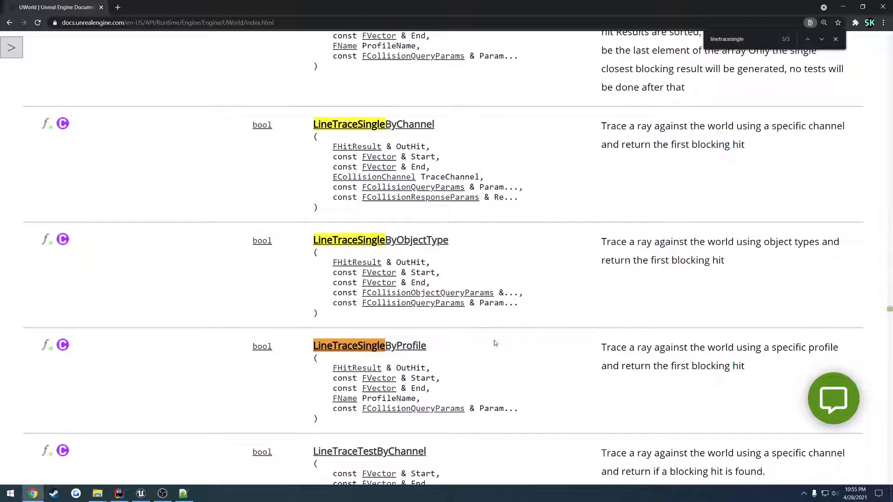
{"action": "mouse_move", "coordinate": [118, 494]}
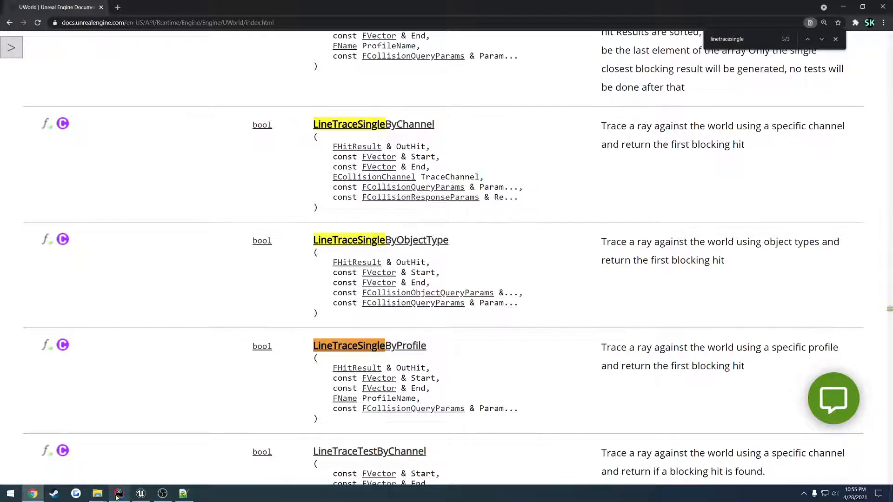
{"action": "left_click", "coordinate": [119, 492]}
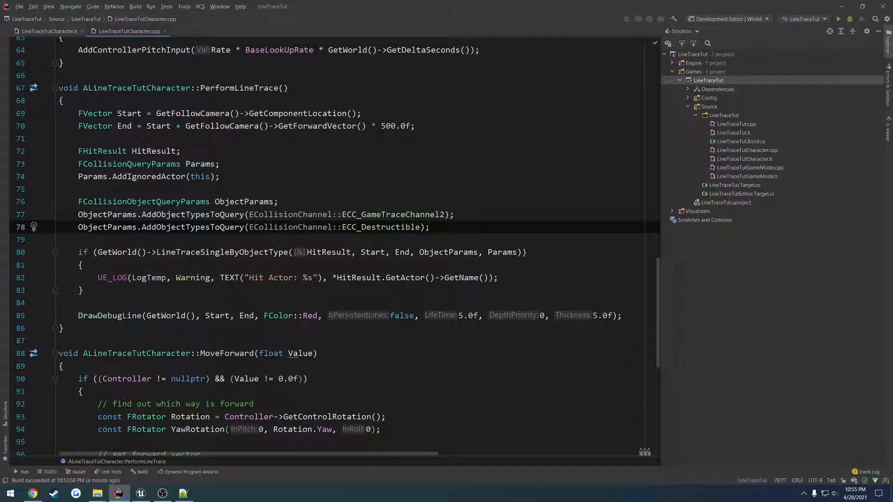